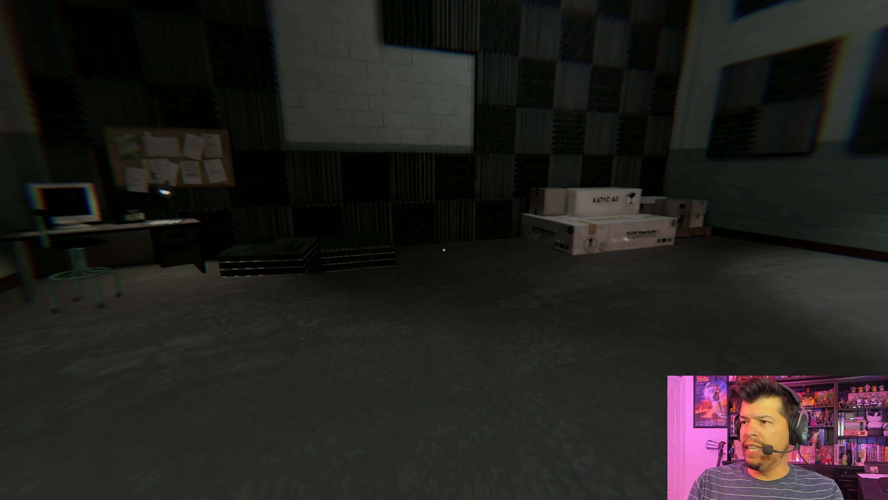
mouse_move(444, 250)
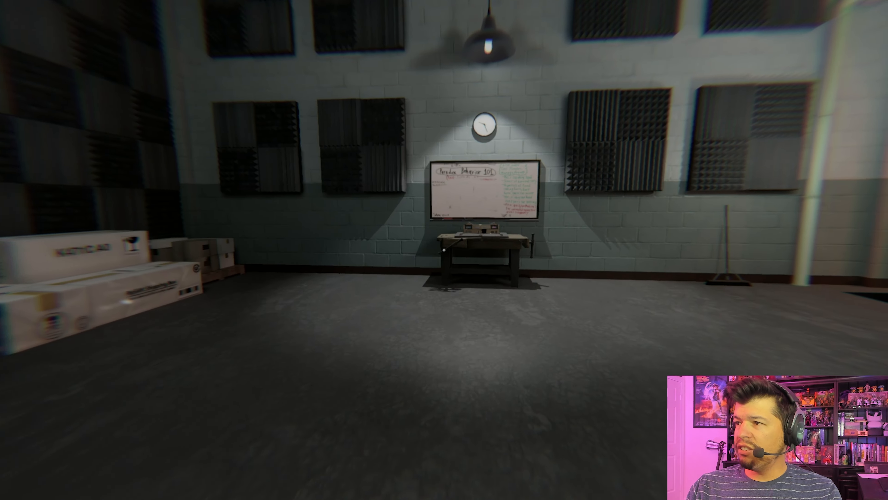
mouse_move(444, 250)
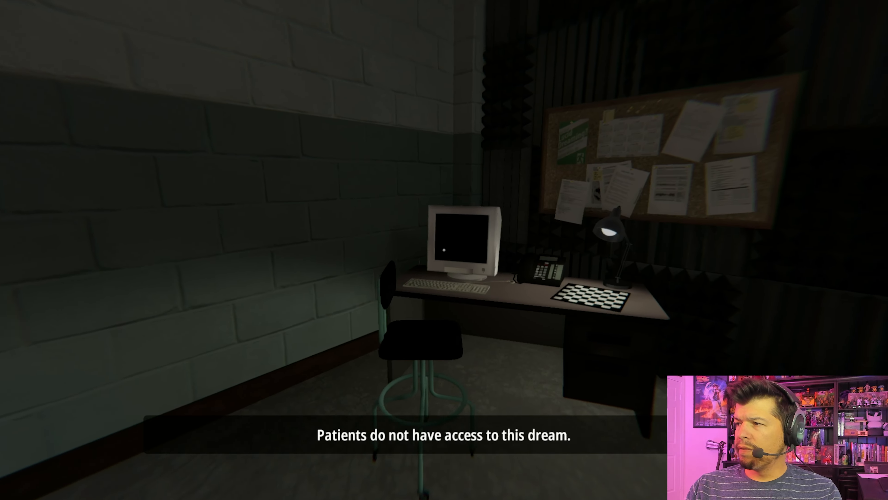
mouse_move(444, 250)
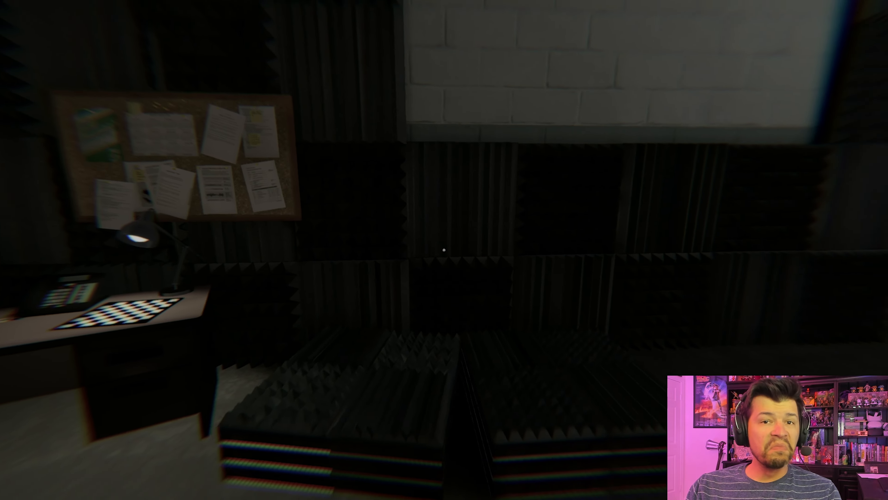
mouse_move(444, 249)
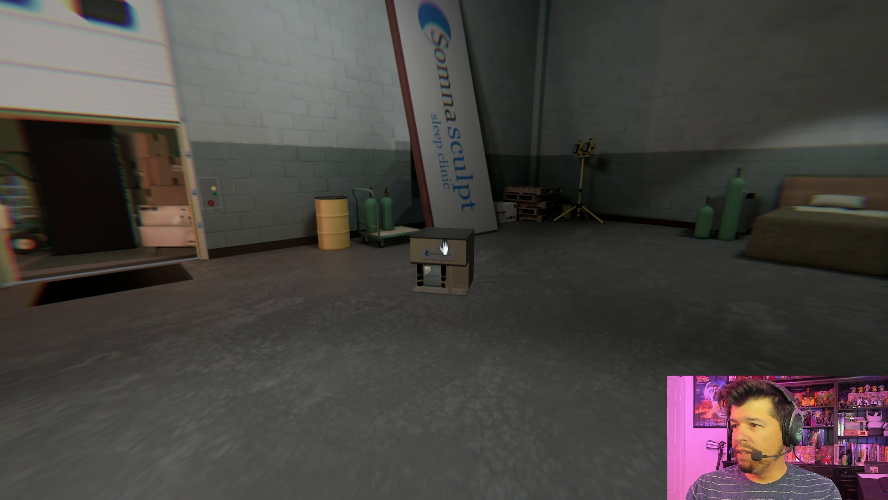
click(445, 250)
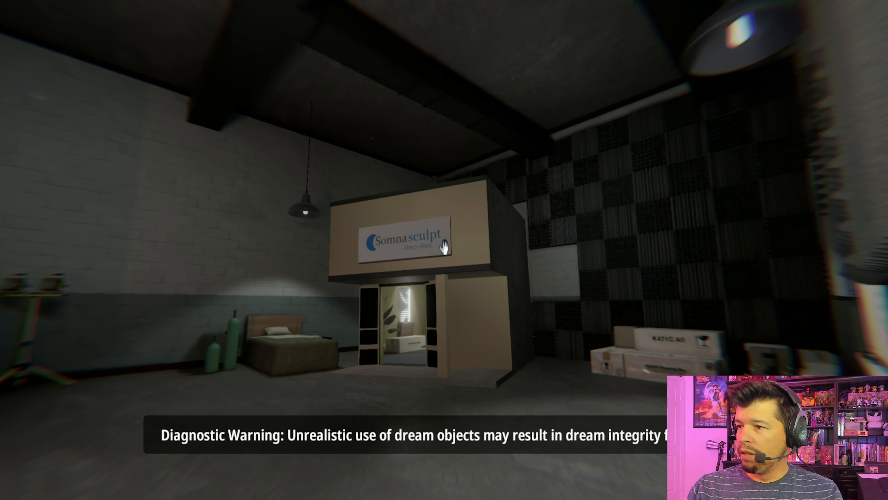
key(w)
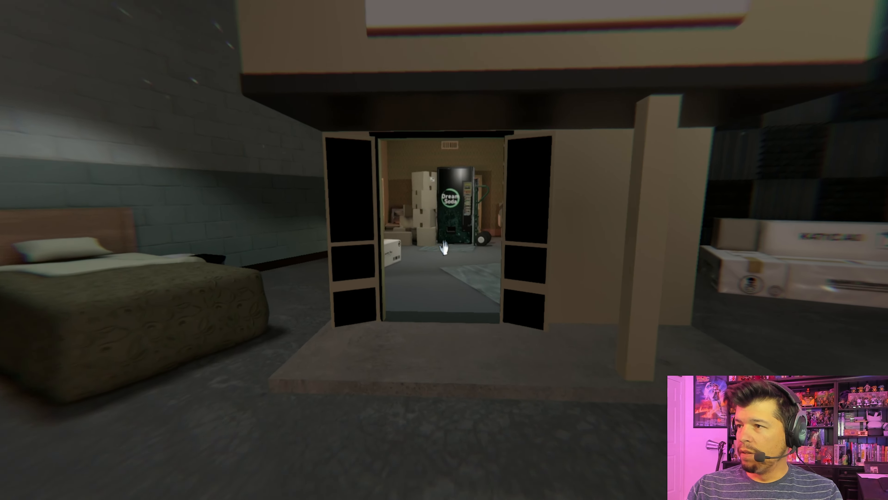
key(w)
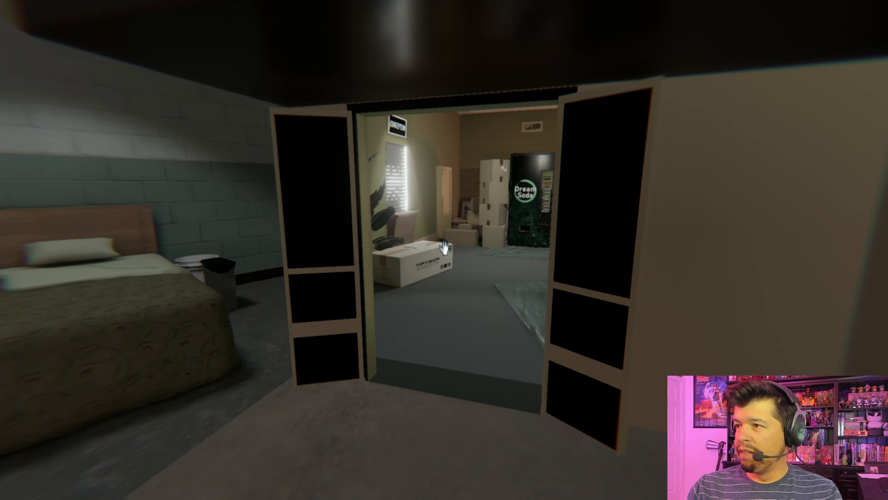
key(w)
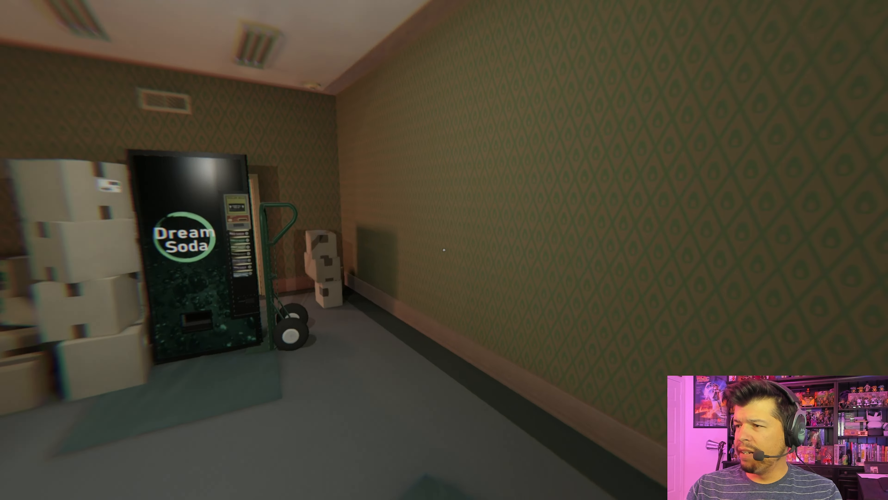
mouse_move(445, 250)
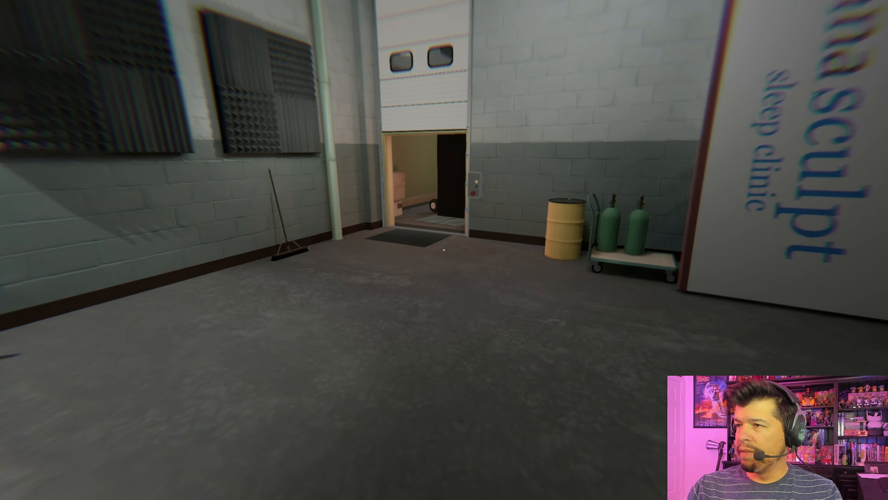
mouse_move(445, 250)
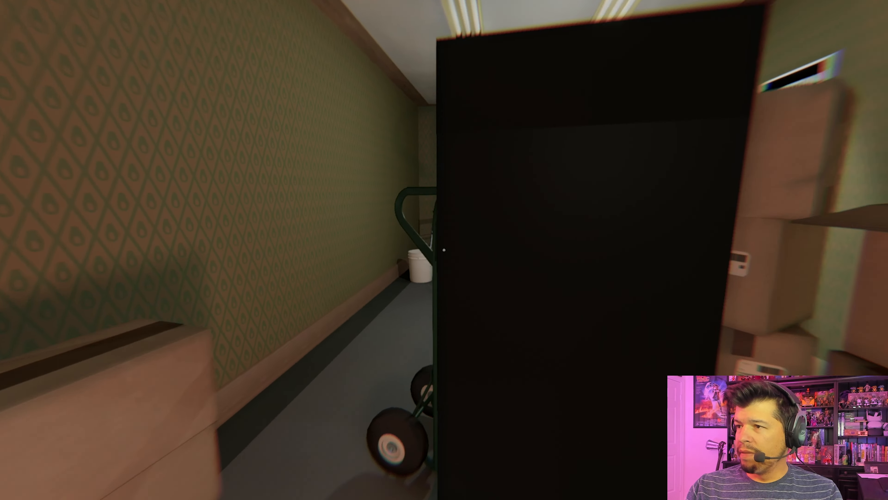
mouse_move(444, 249)
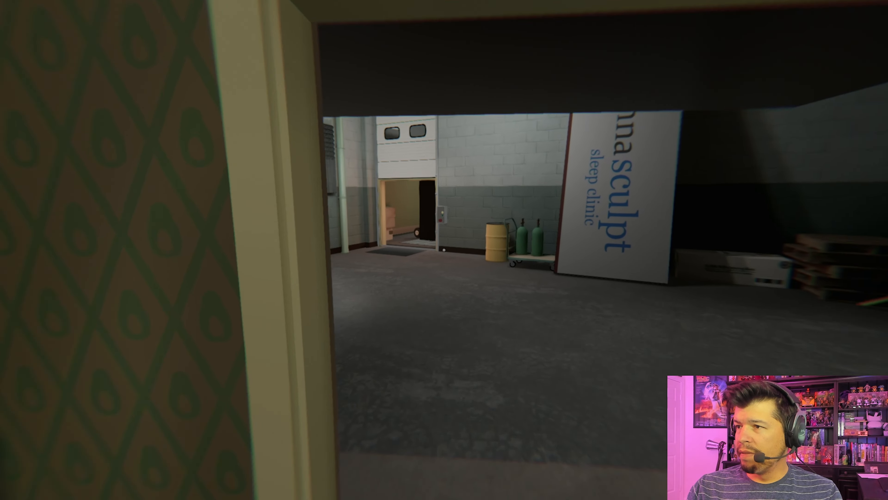
key(w)
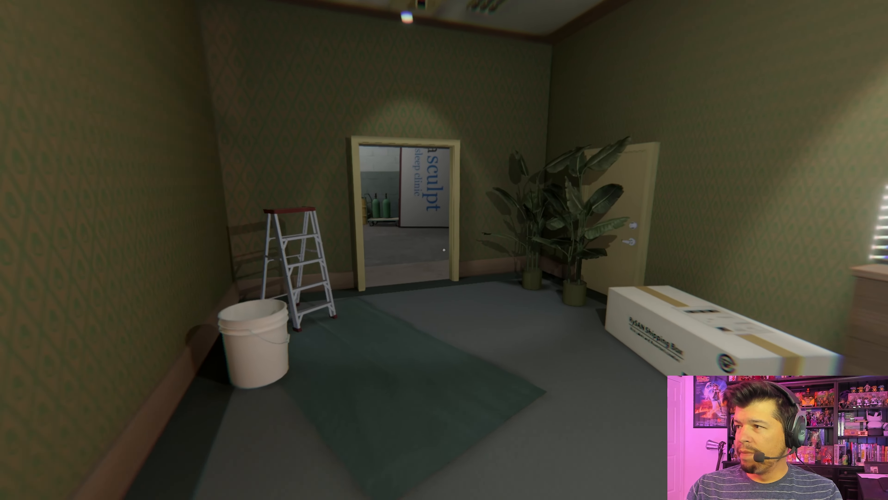
key(w)
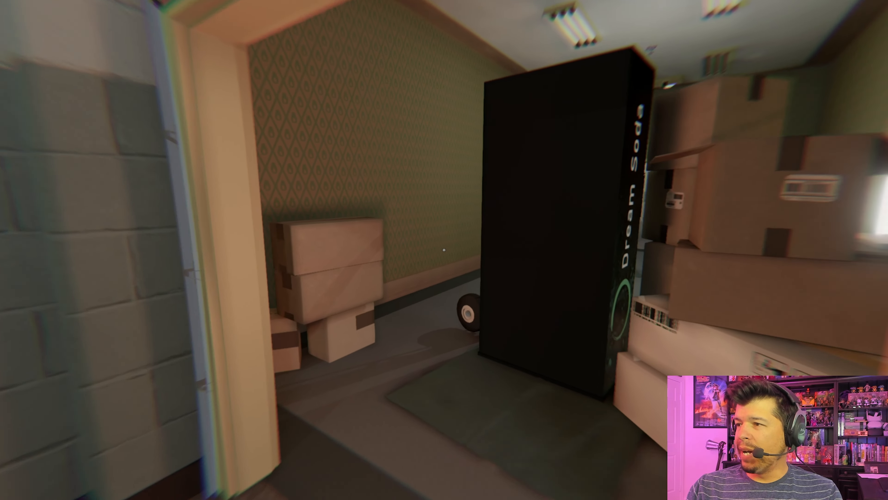
mouse_move(444, 250)
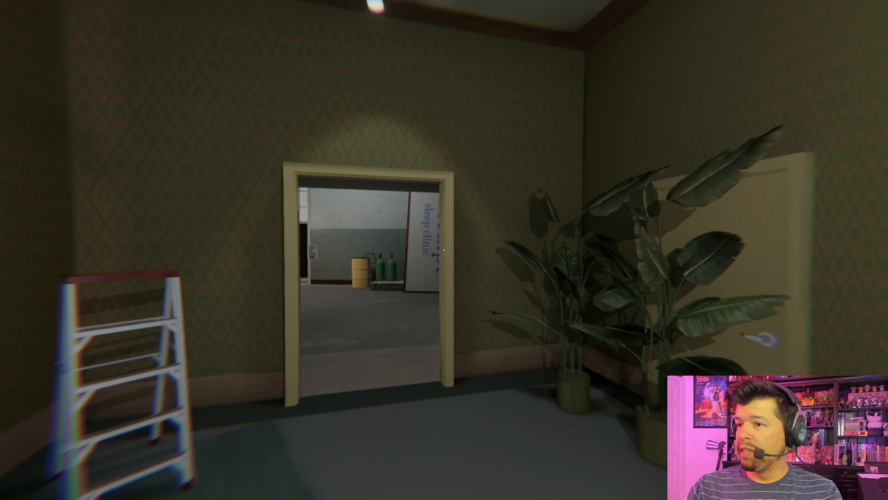
key(w)
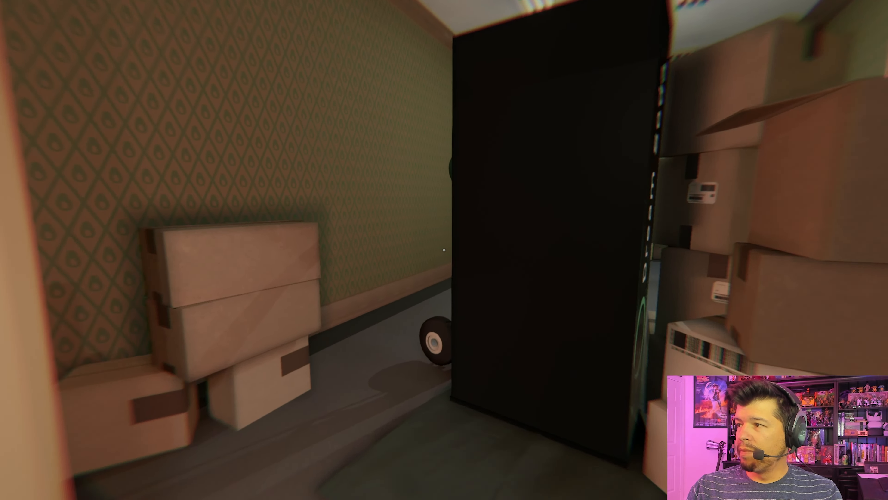
mouse_move(444, 250)
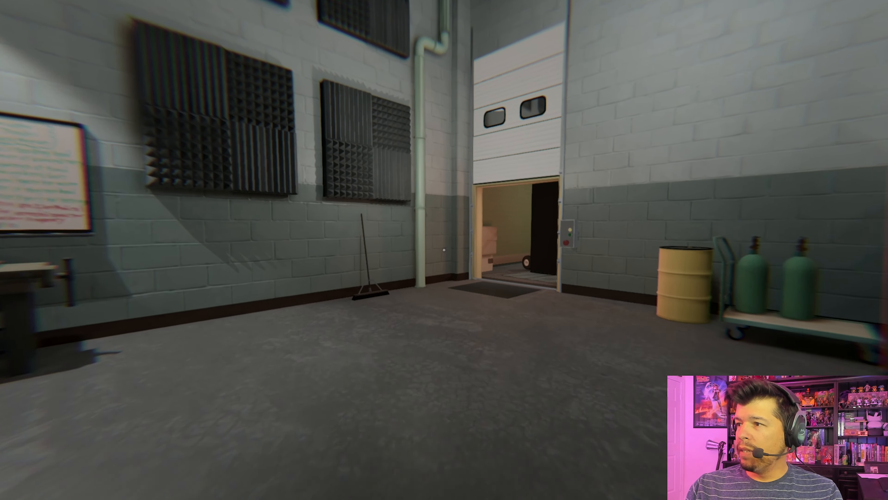
key(w)
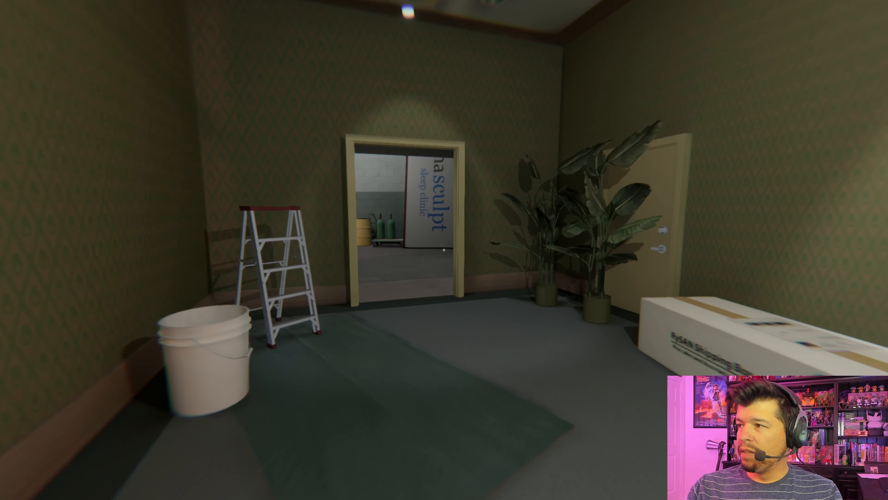
key(w)
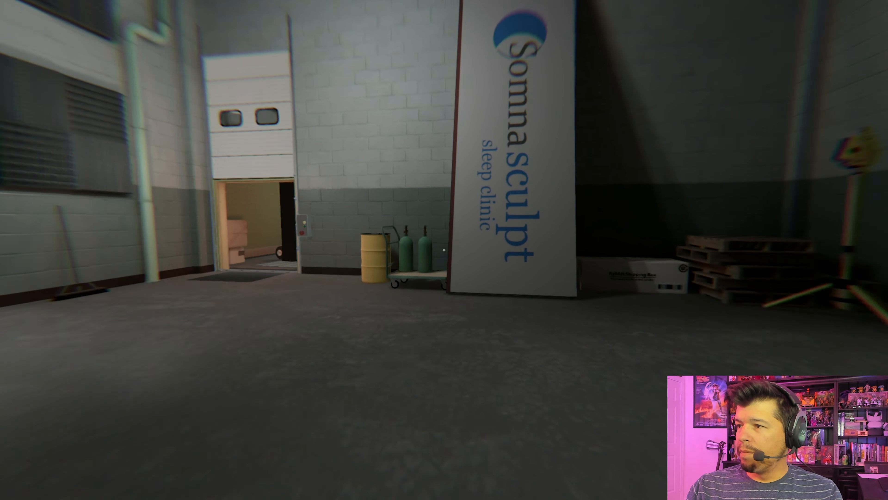
mouse_move(444, 250)
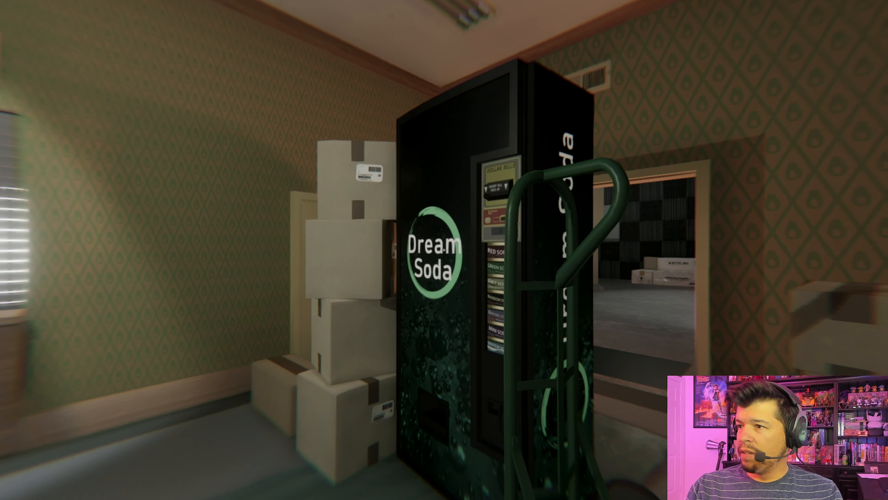
mouse_move(445, 249)
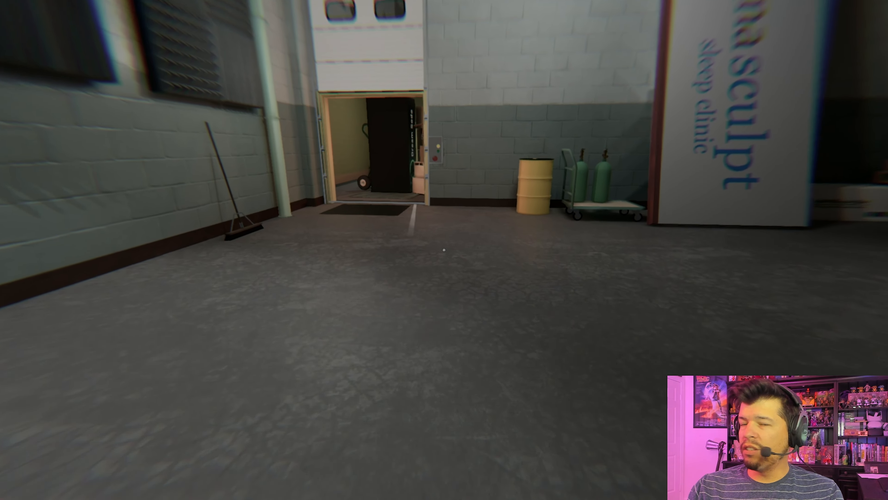
key(w)
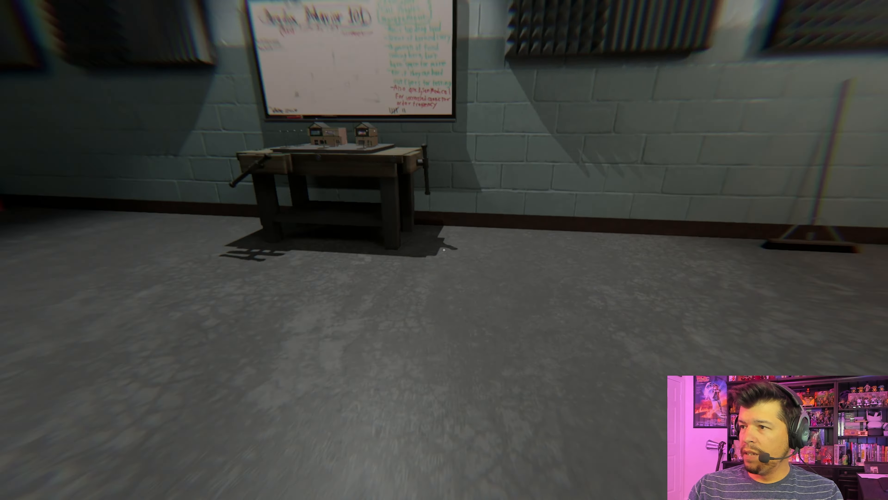
mouse_move(444, 250)
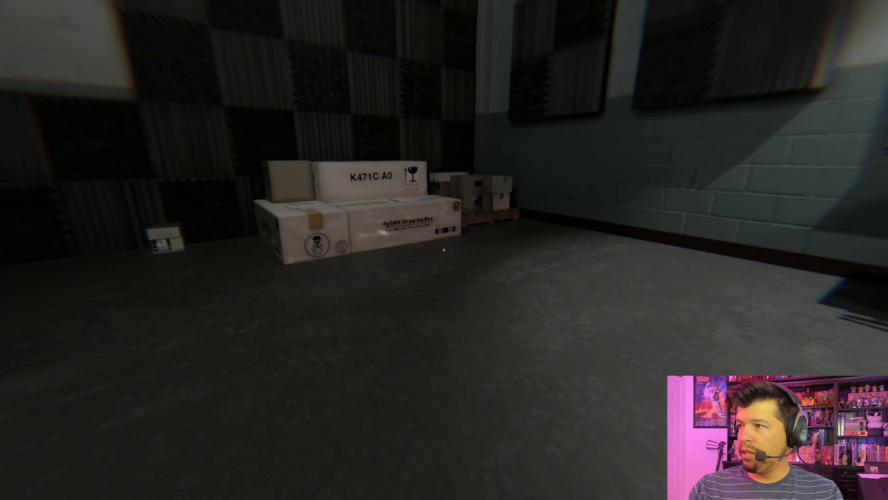
mouse_move(444, 250)
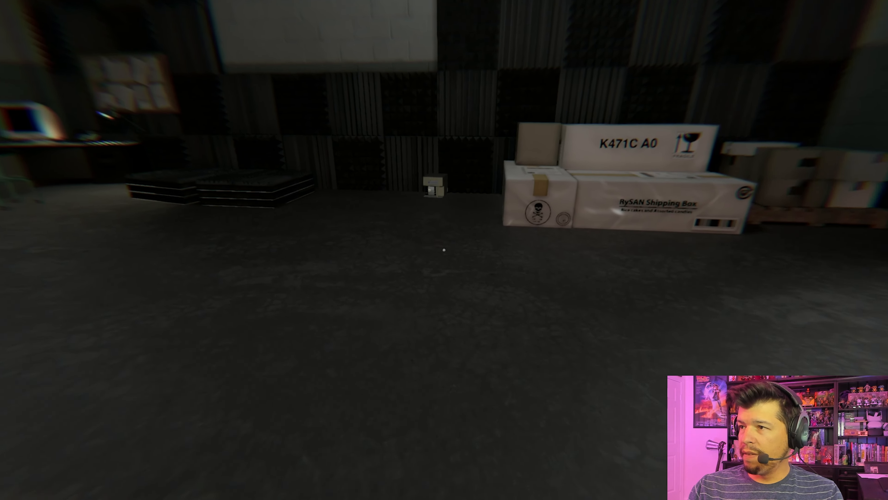
mouse_move(444, 247)
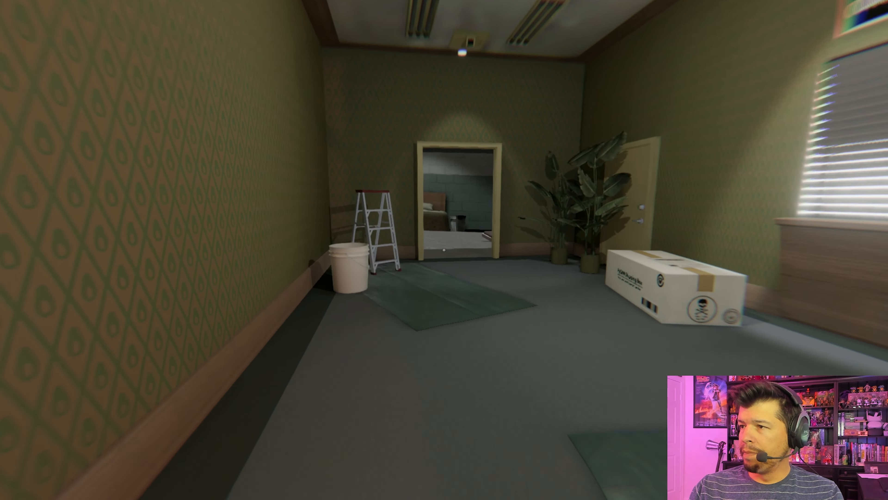
key(w)
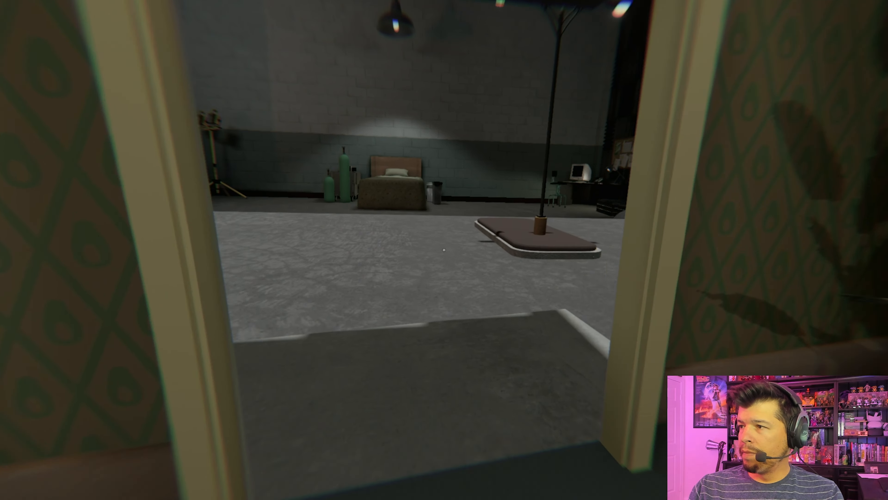
mouse_move(444, 245)
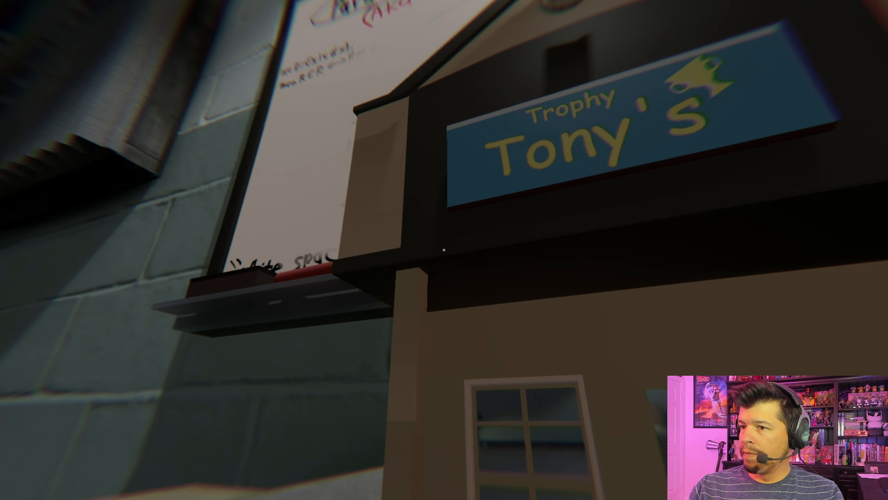
mouse_move(444, 250)
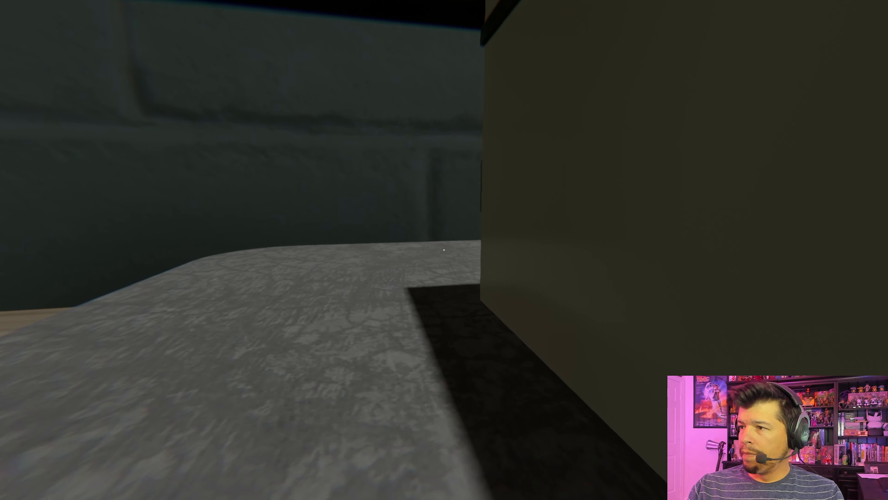
mouse_move(445, 250)
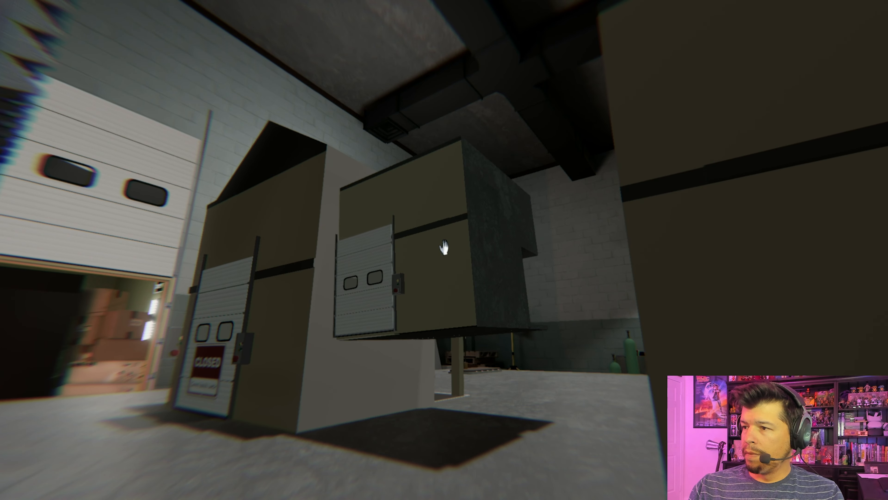
mouse_move(444, 247)
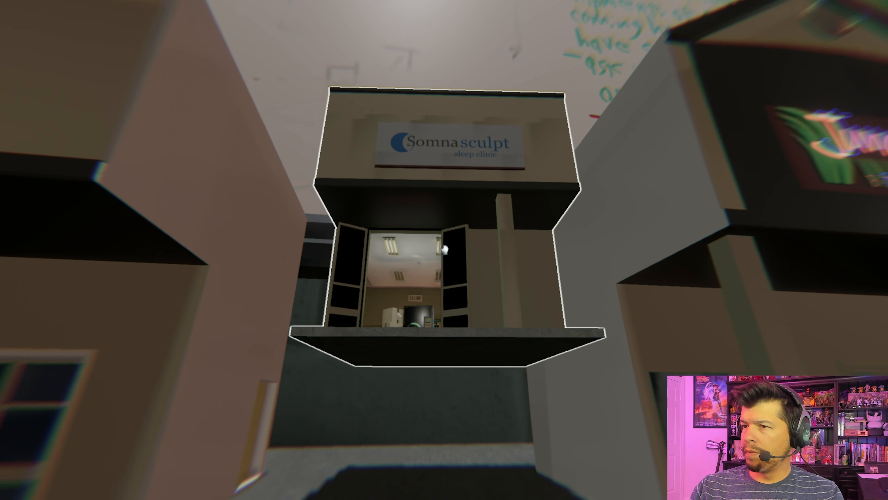
mouse_move(444, 250)
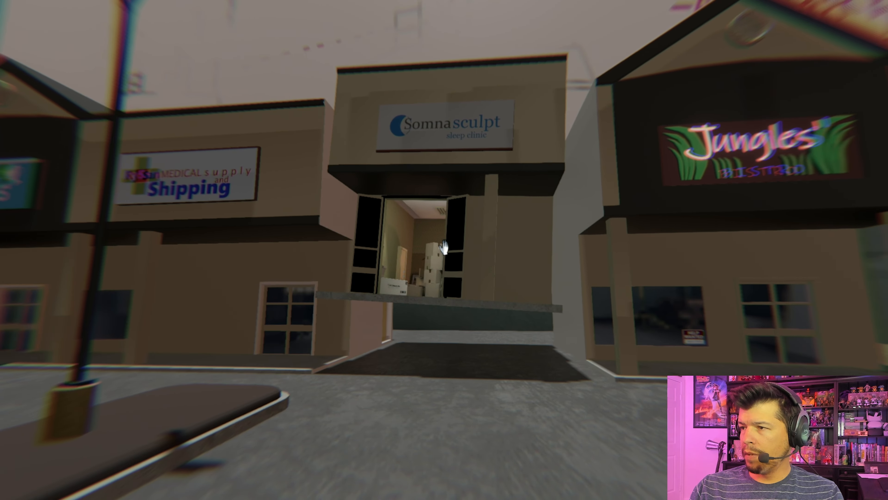
key(w)
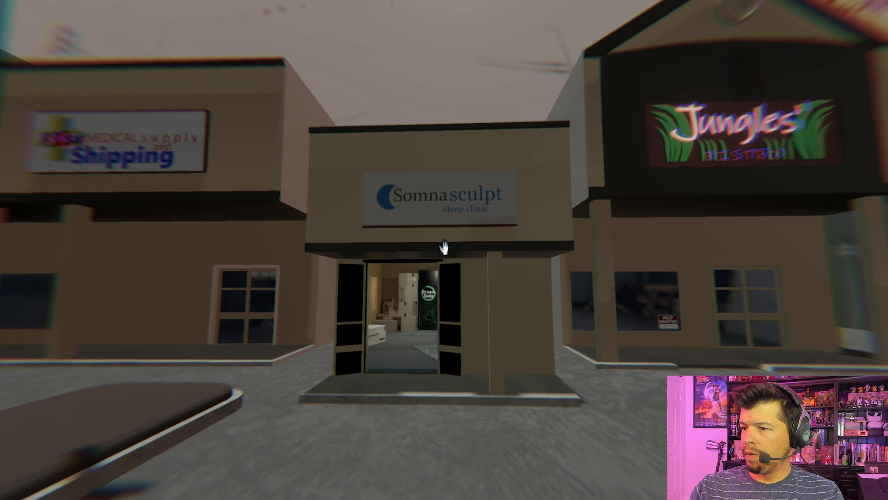
key(w)
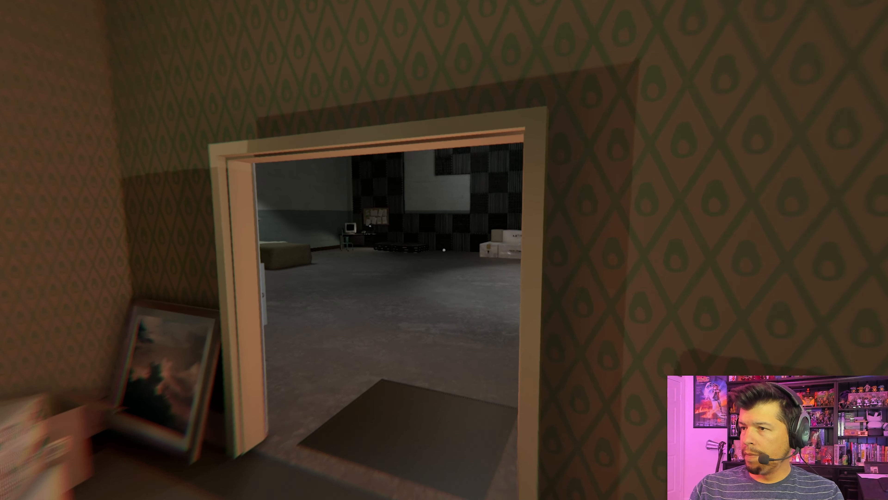
key(w)
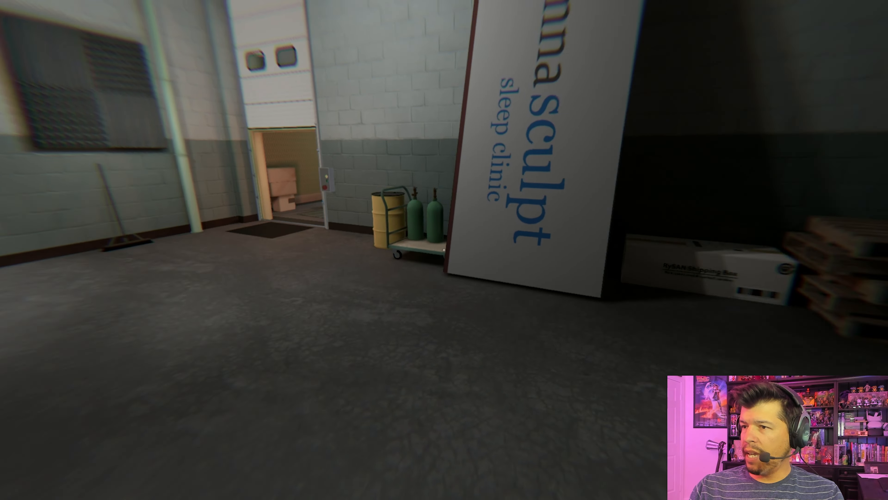
key(w)
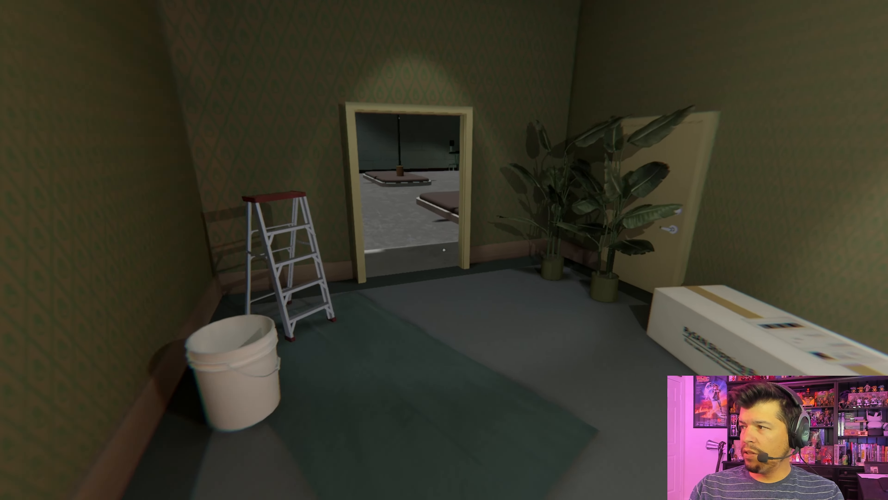
mouse_move(444, 250)
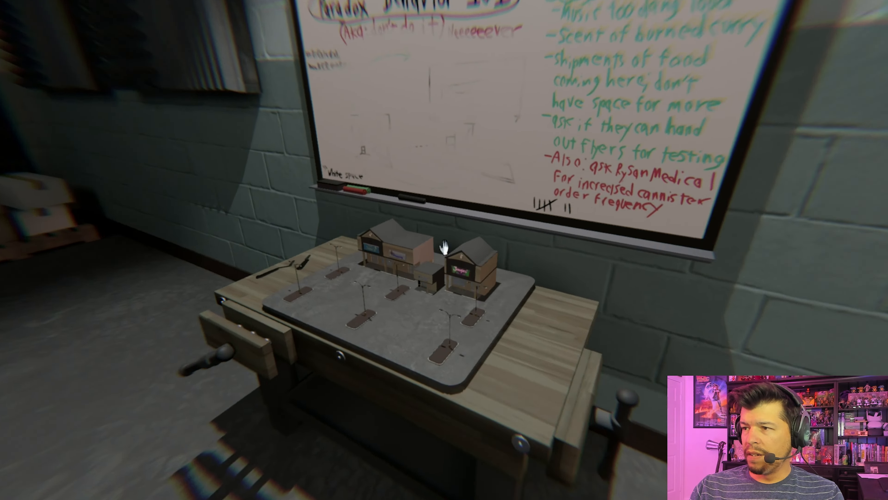
mouse_move(445, 246)
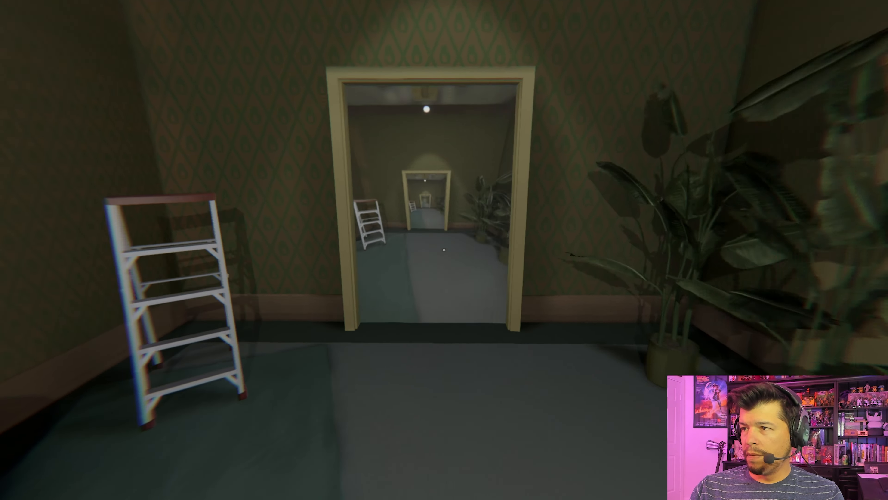
mouse_move(445, 250)
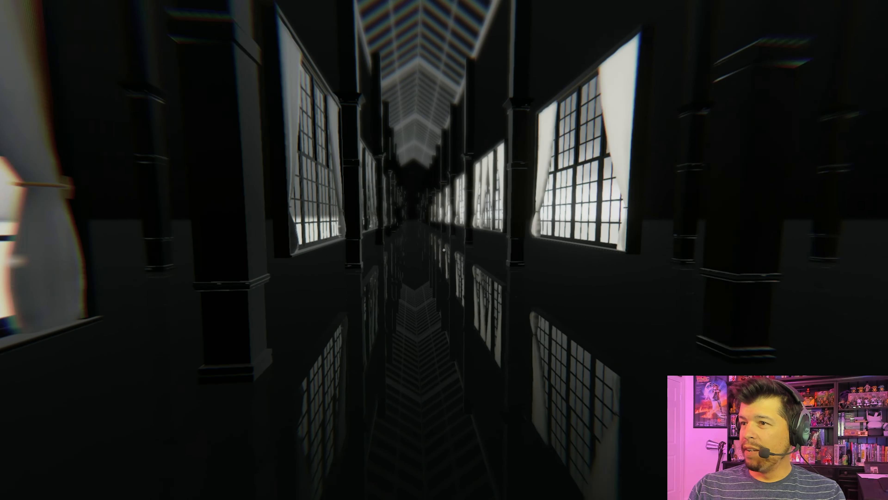
key(w)
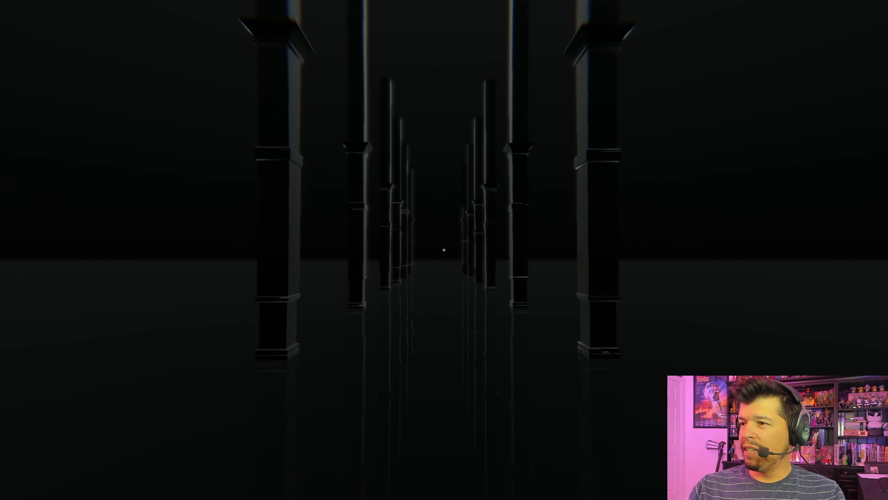
key(w)
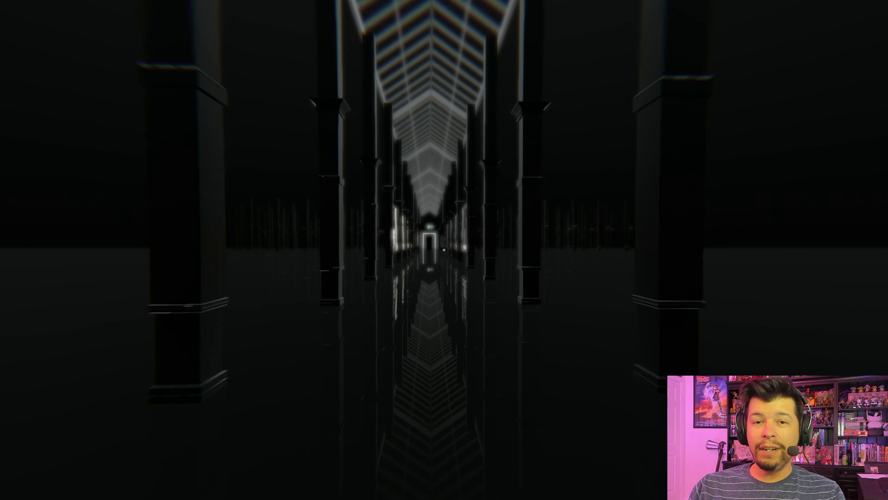
key(w)
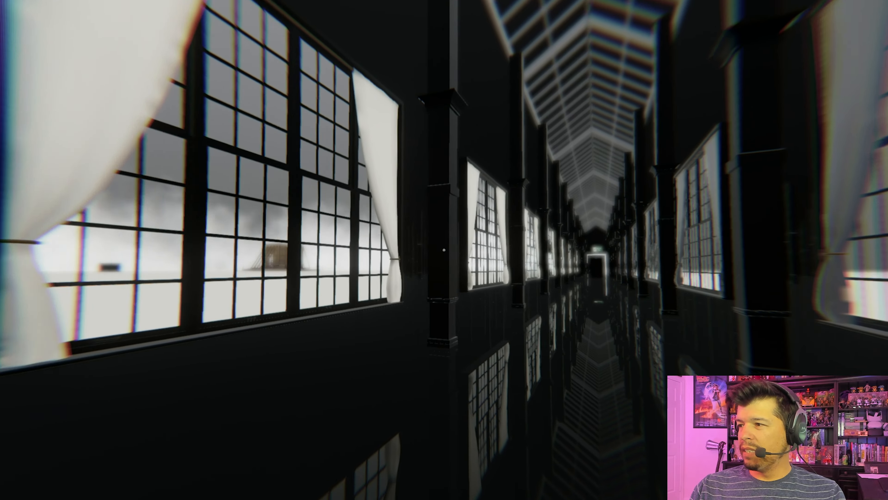
mouse_move(444, 250)
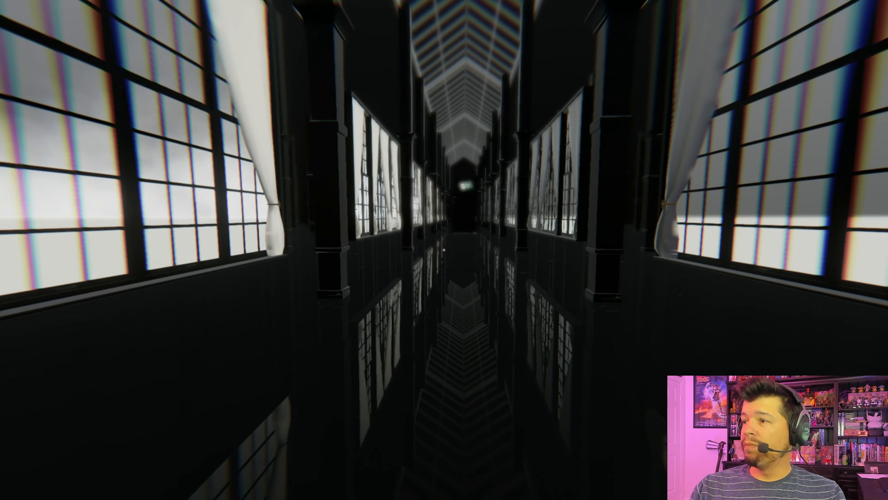
key(w)
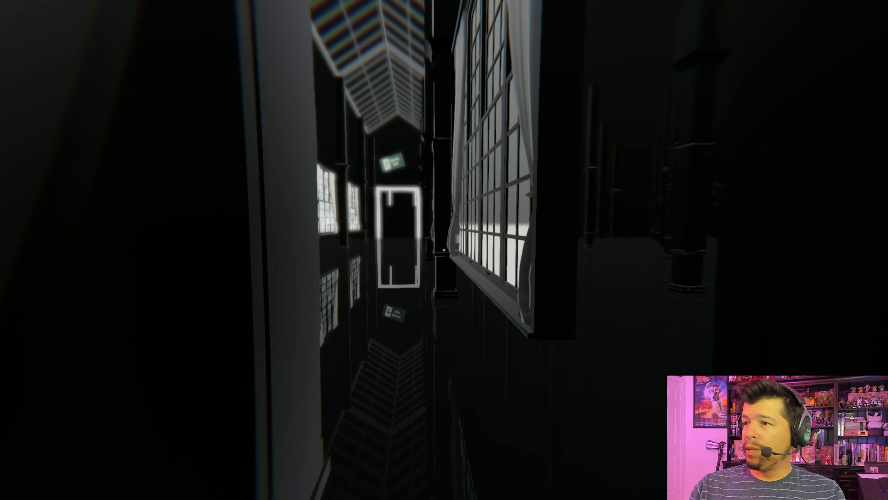
mouse_move(444, 250)
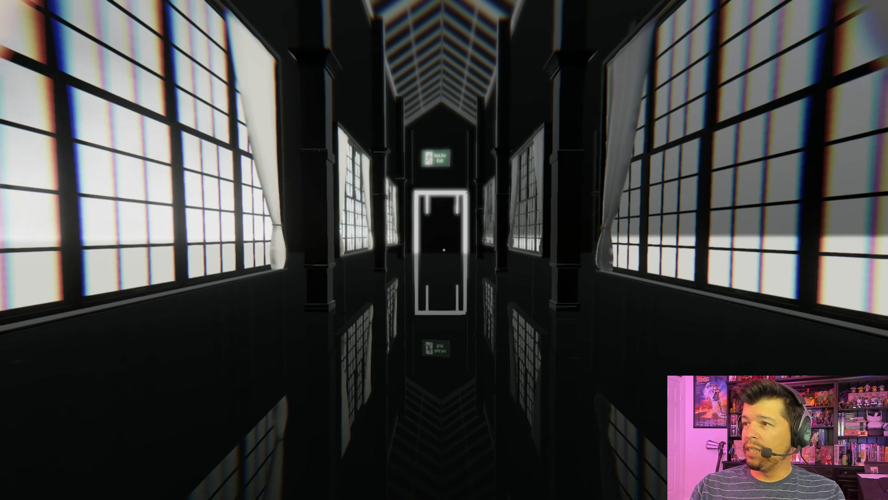
key(w)
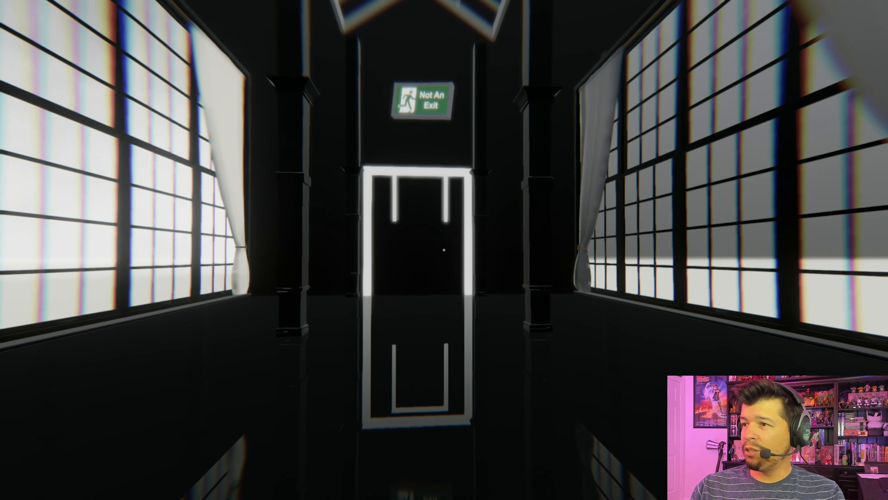
key(w)
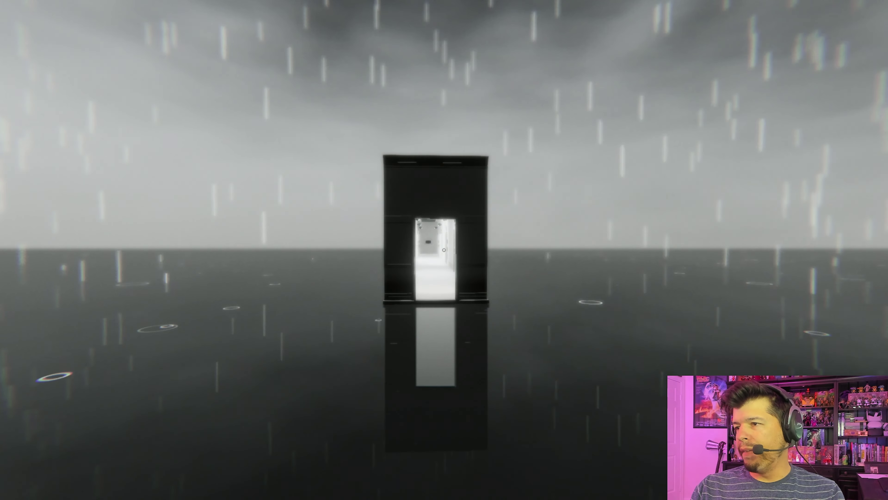
key(w)
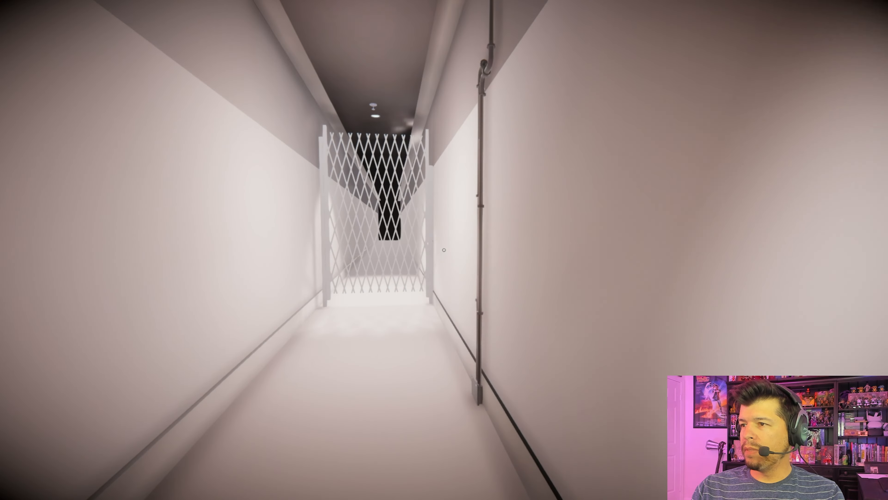
key(w)
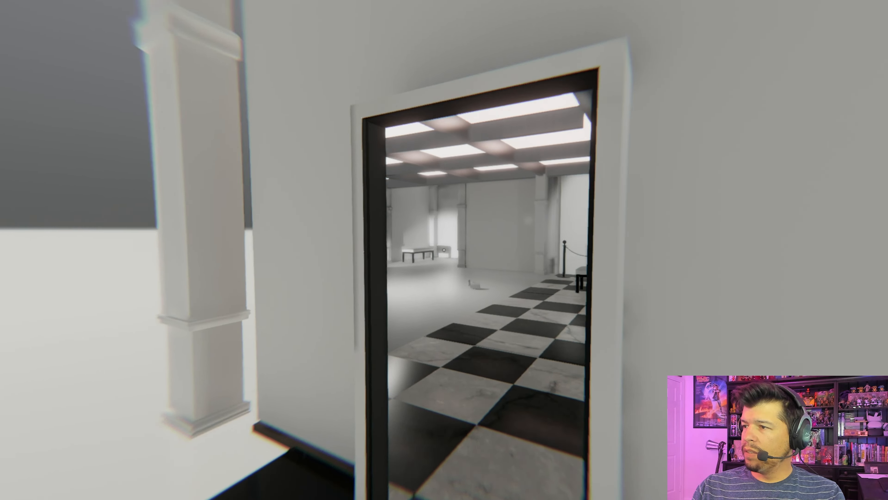
key(w)
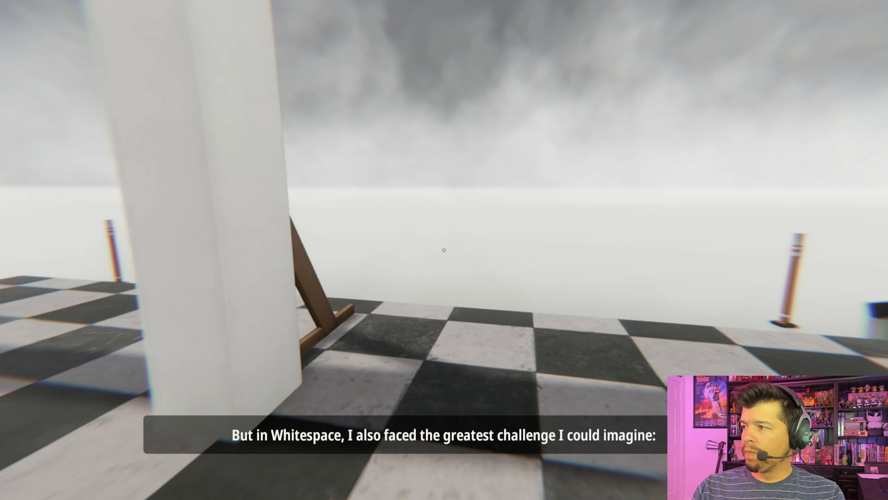
mouse_move(444, 250)
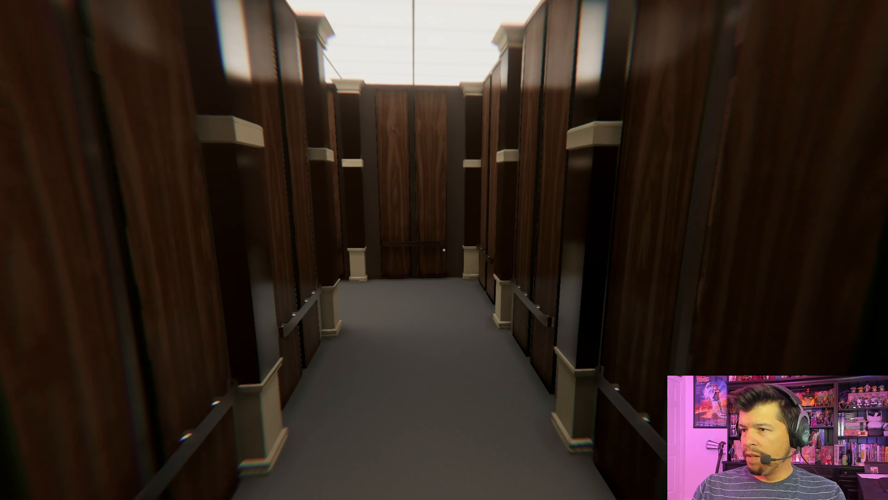
key(w)
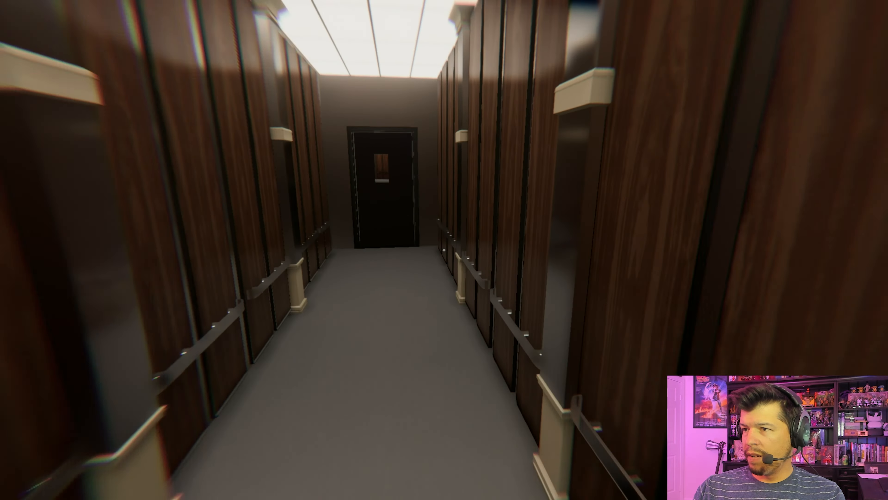
key(w)
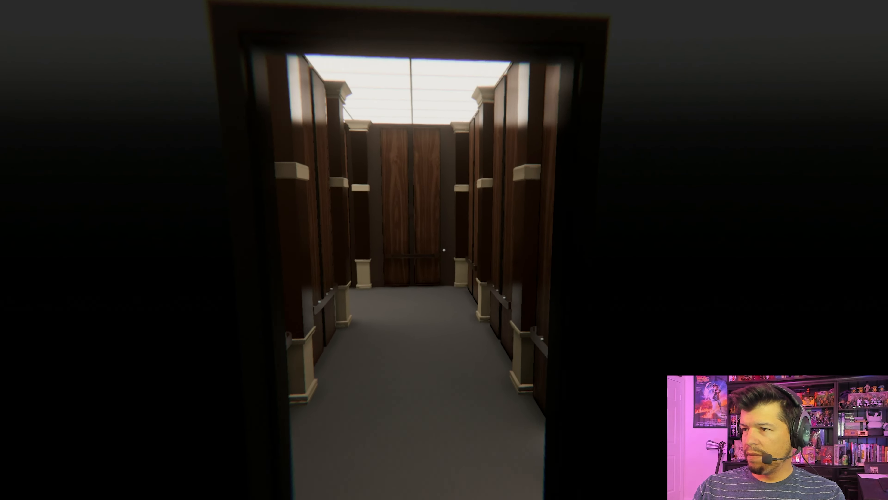
key(w)
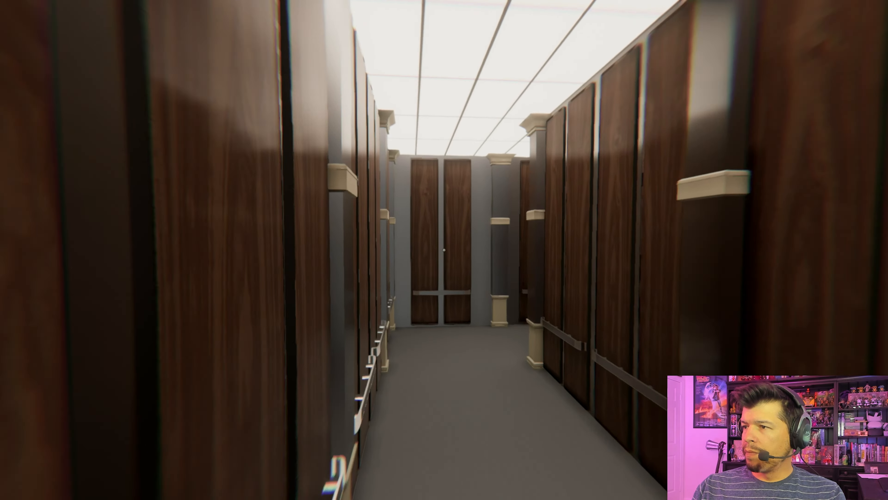
key(w)
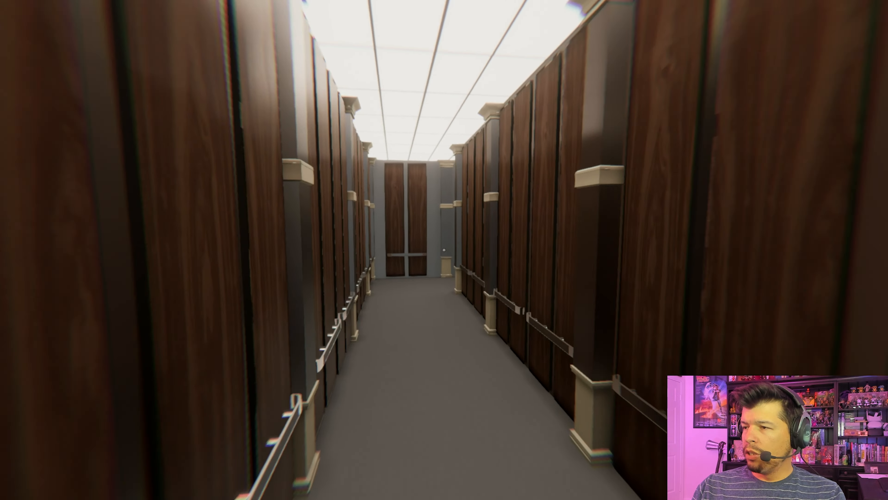
key(w)
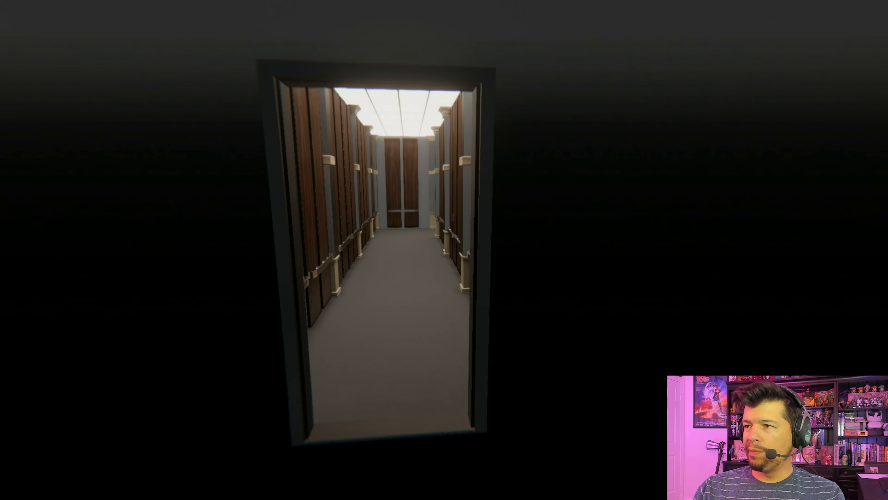
key(w)
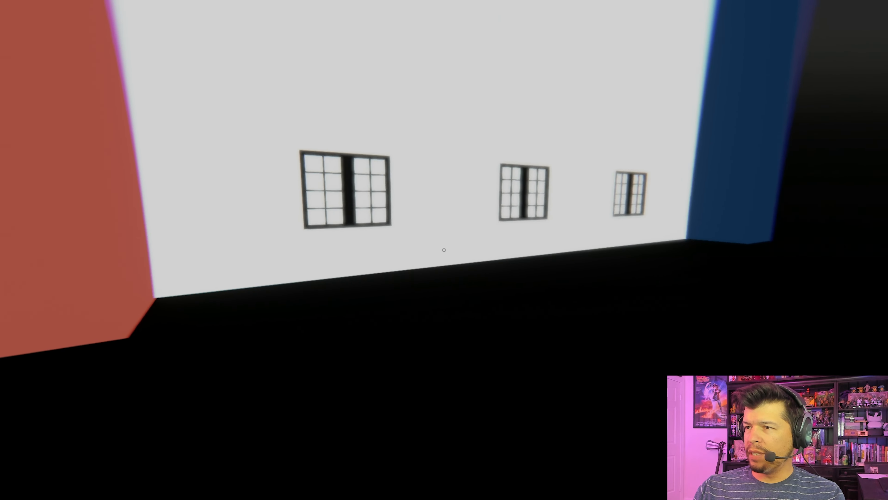
mouse_move(444, 250)
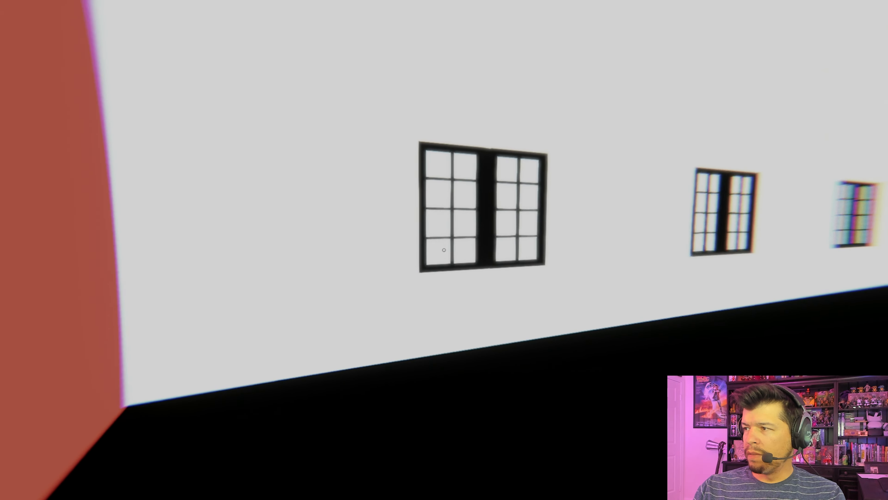
mouse_move(444, 250)
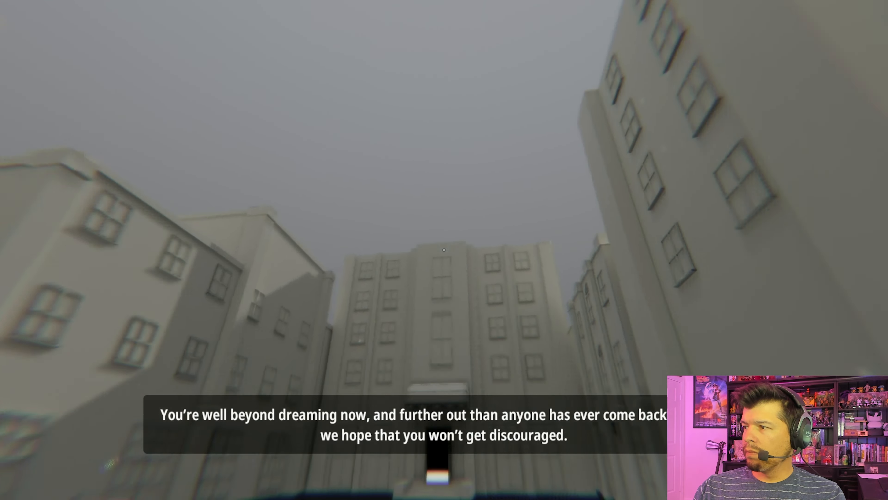
mouse_move(444, 250)
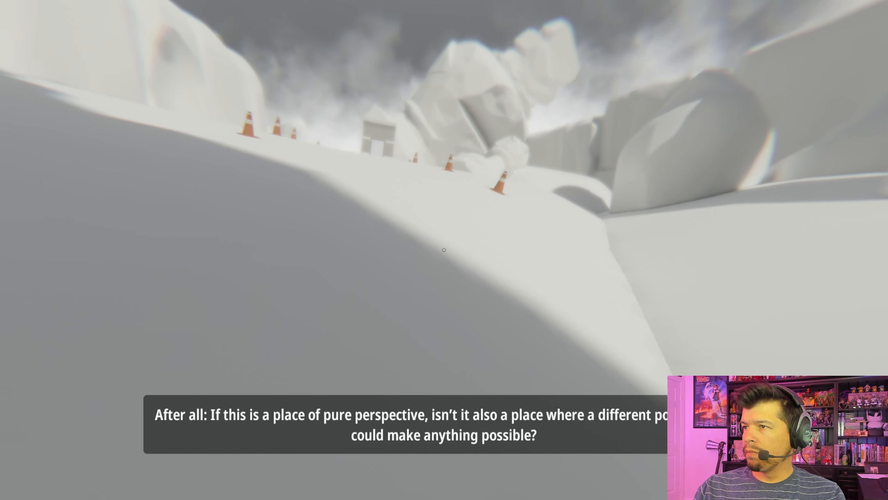
mouse_move(444, 250)
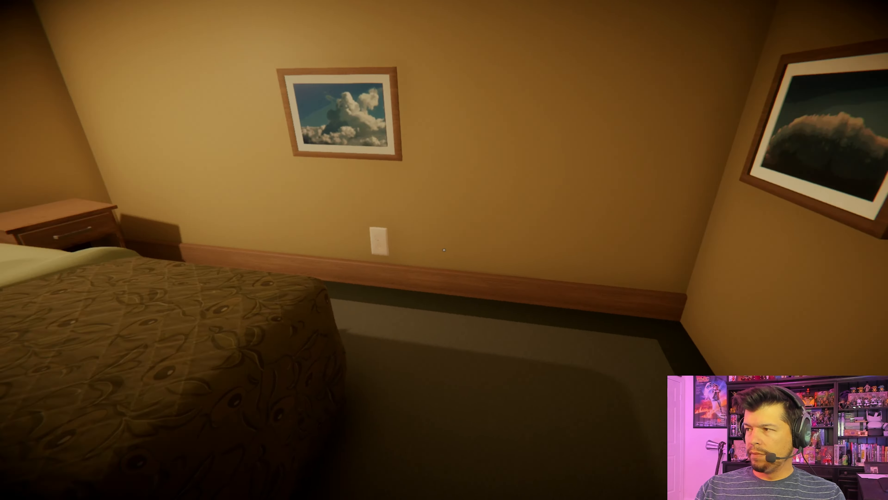
mouse_move(444, 249)
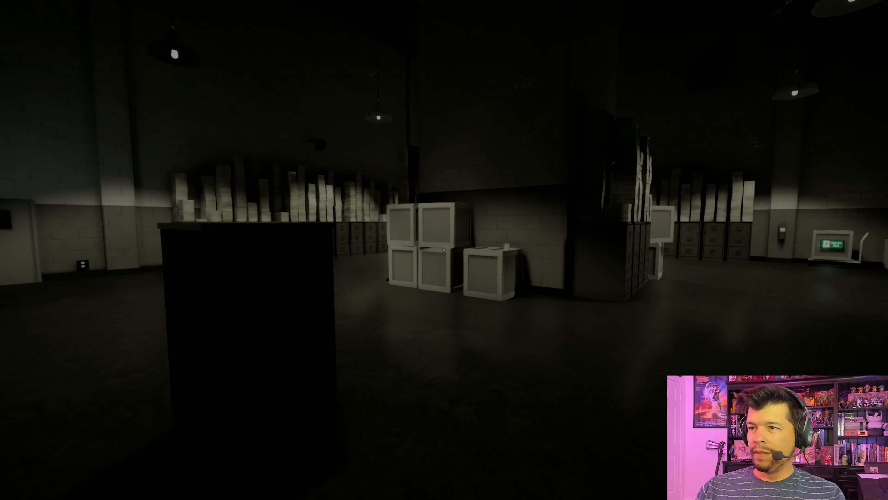
mouse_move(445, 250)
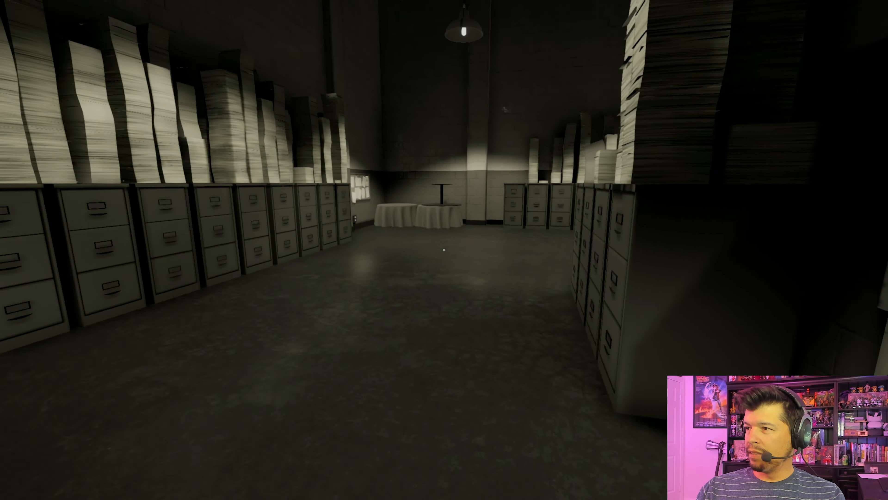
mouse_move(444, 250)
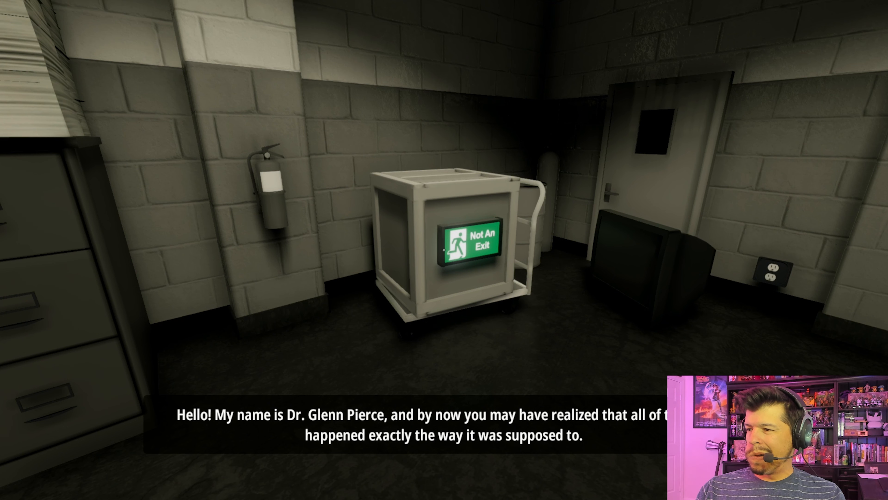
mouse_move(444, 250)
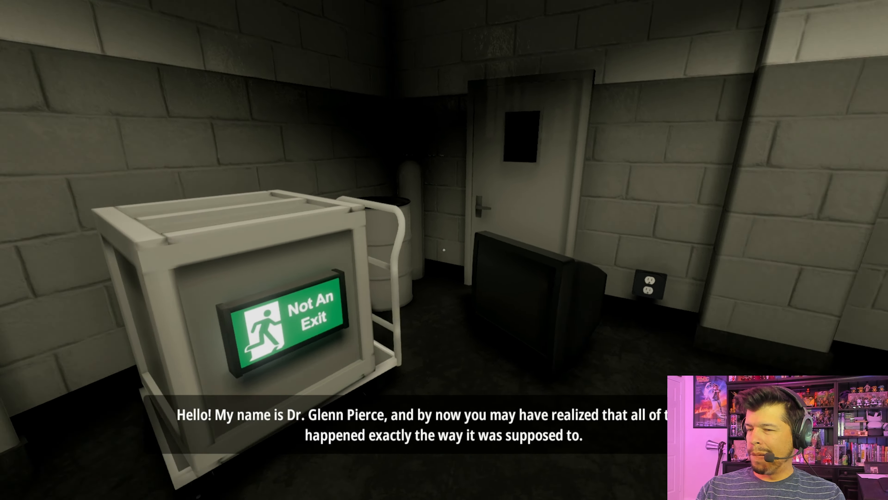
mouse_move(444, 250)
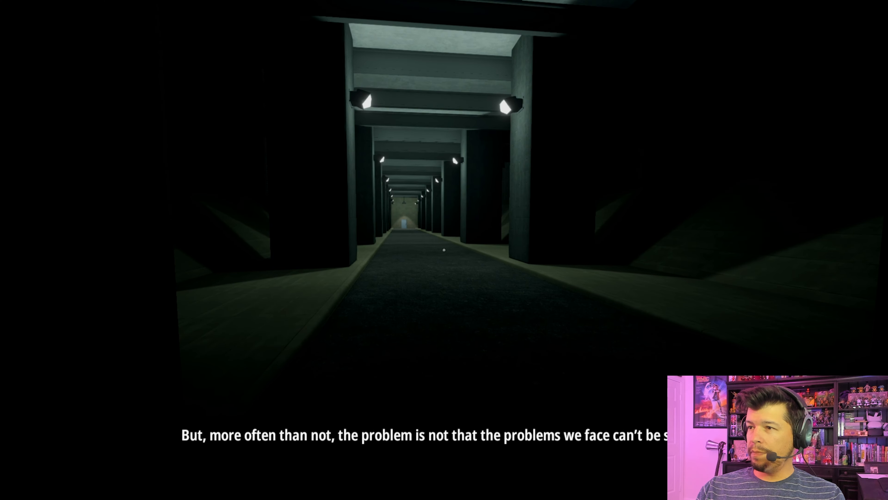
mouse_move(445, 249)
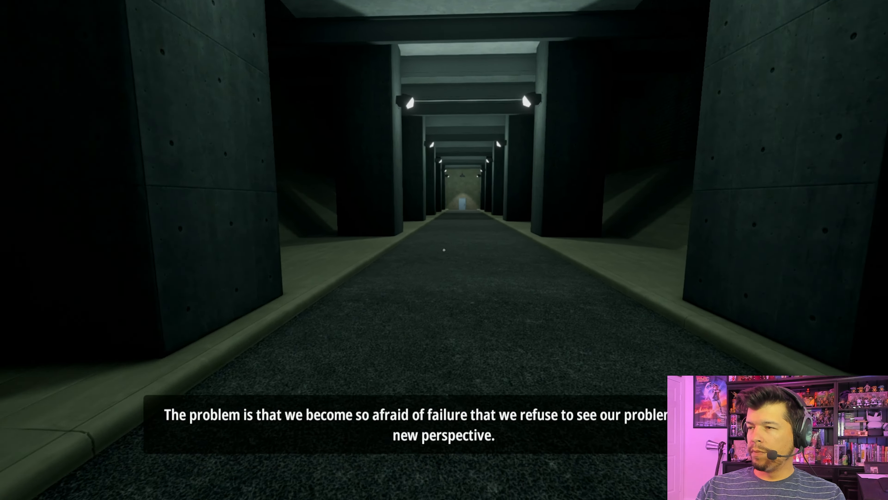
key(w)
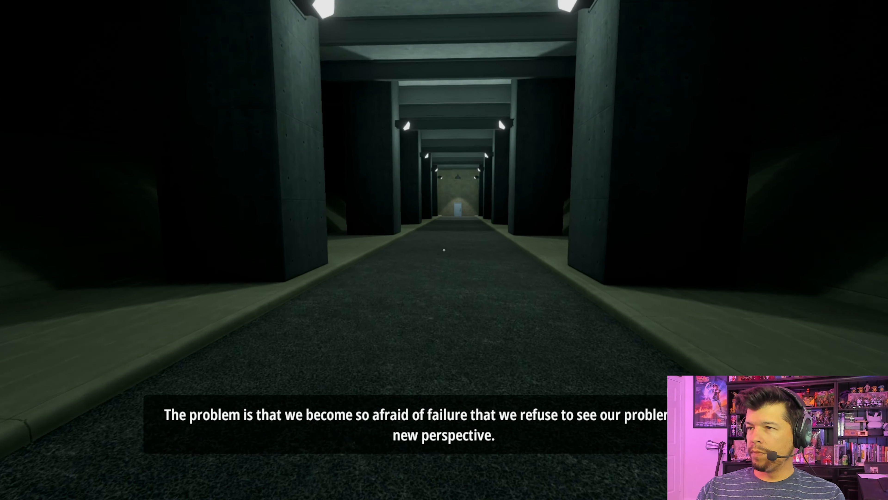
key(w)
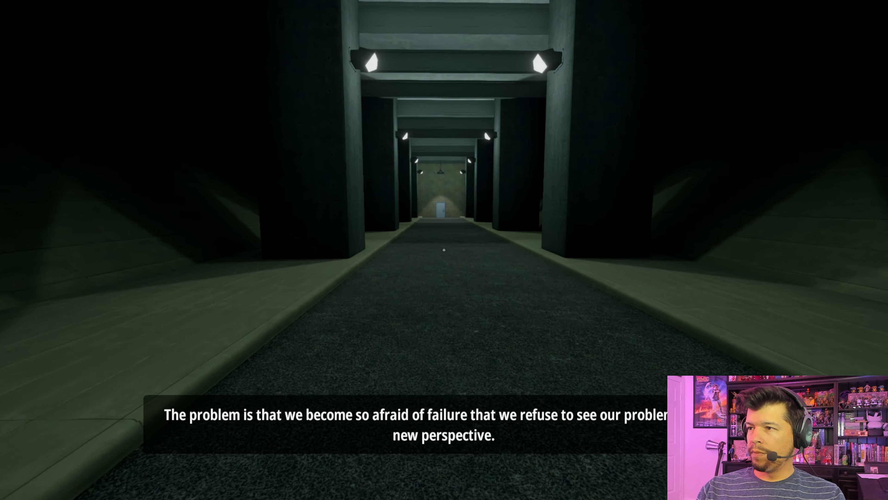
key(w)
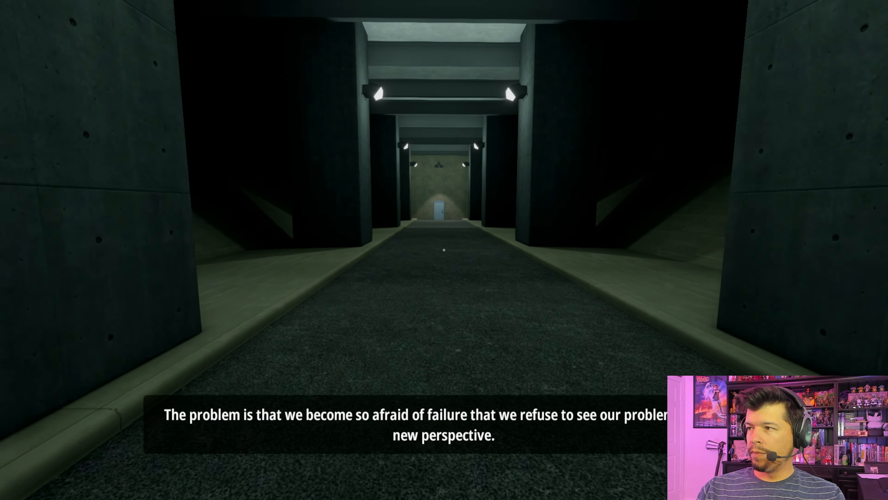
key(w)
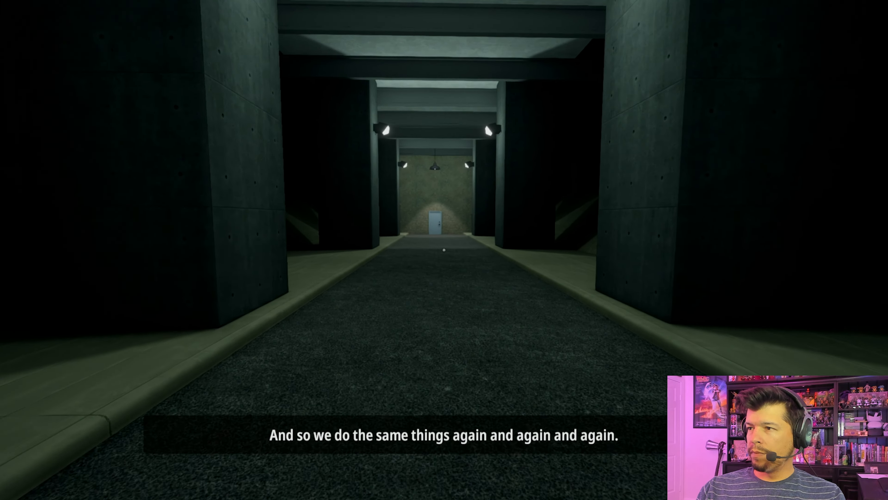
key(w)
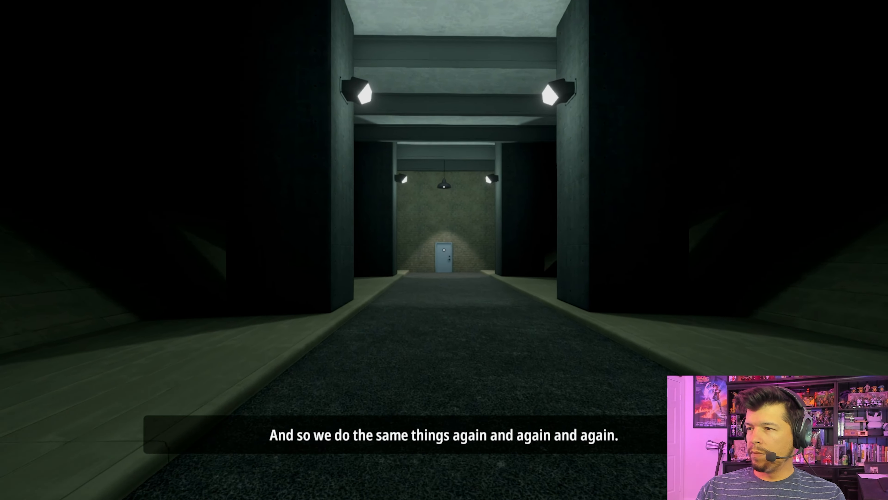
key(w)
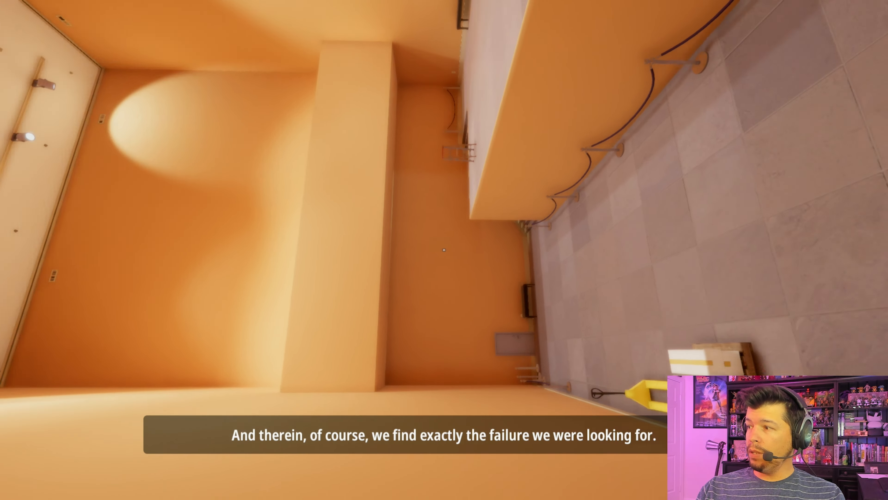
mouse_move(444, 250)
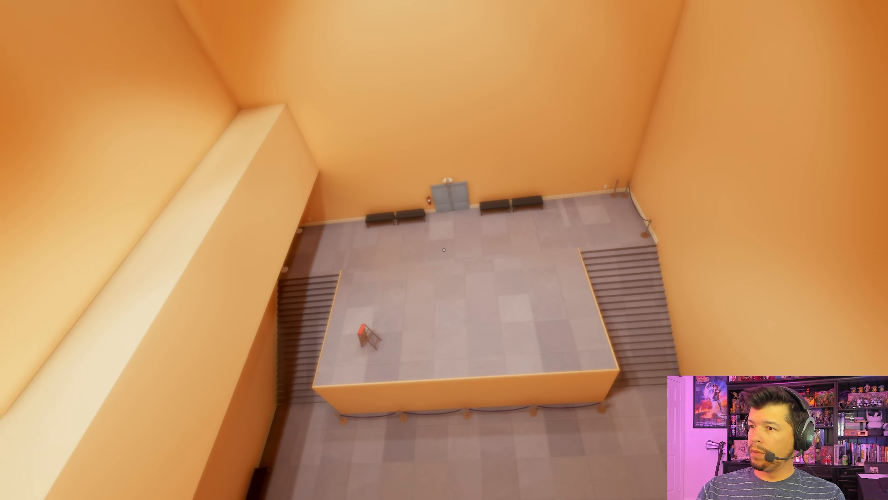
mouse_move(444, 250)
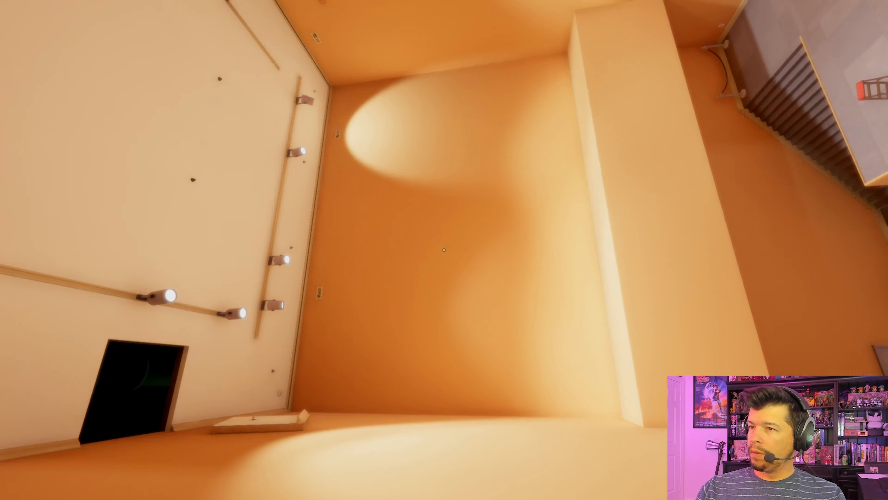
mouse_move(444, 250)
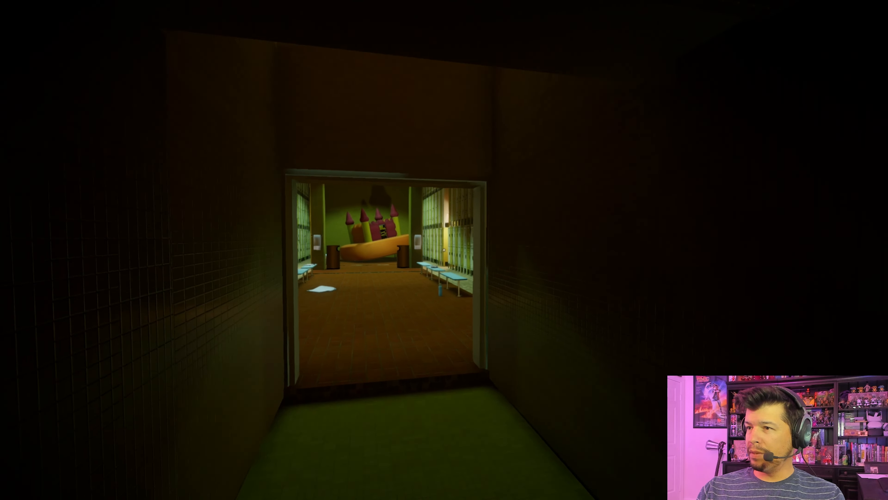
key(w)
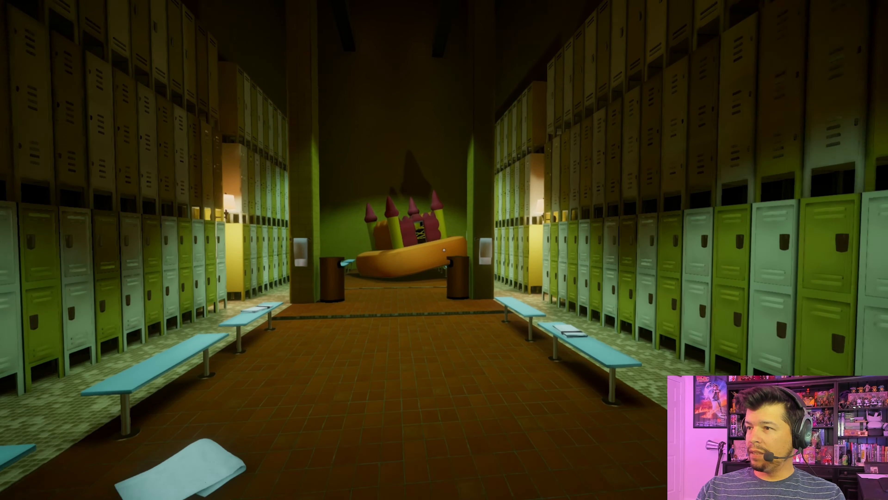
key(w)
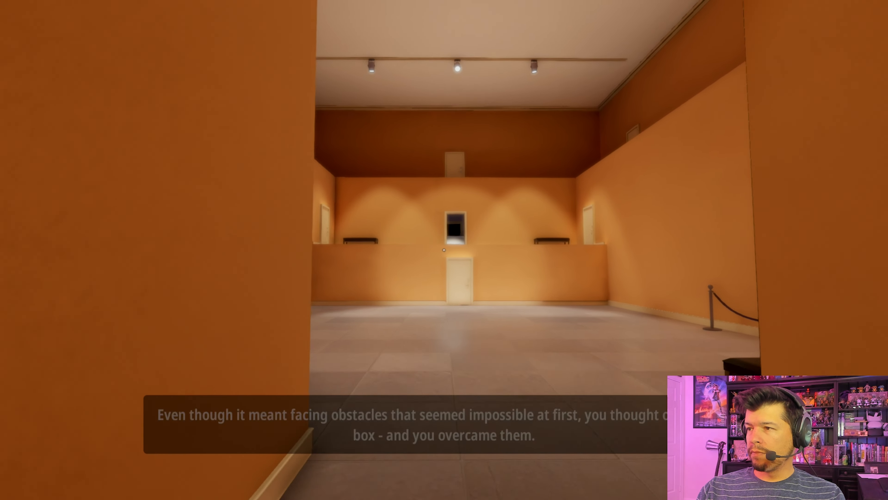
mouse_move(444, 249)
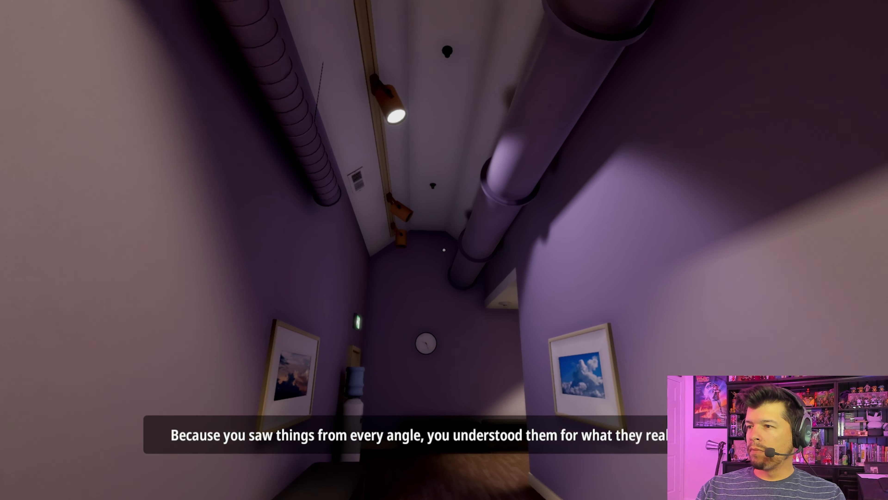
mouse_move(444, 250)
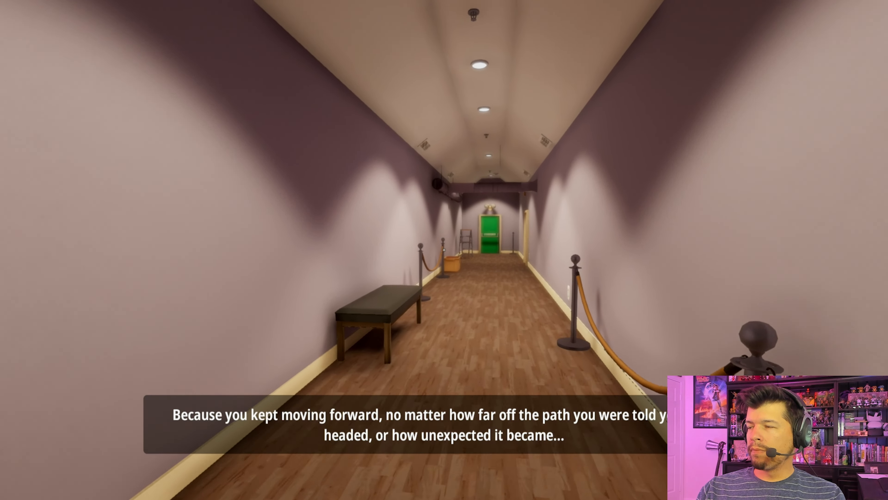
key(w)
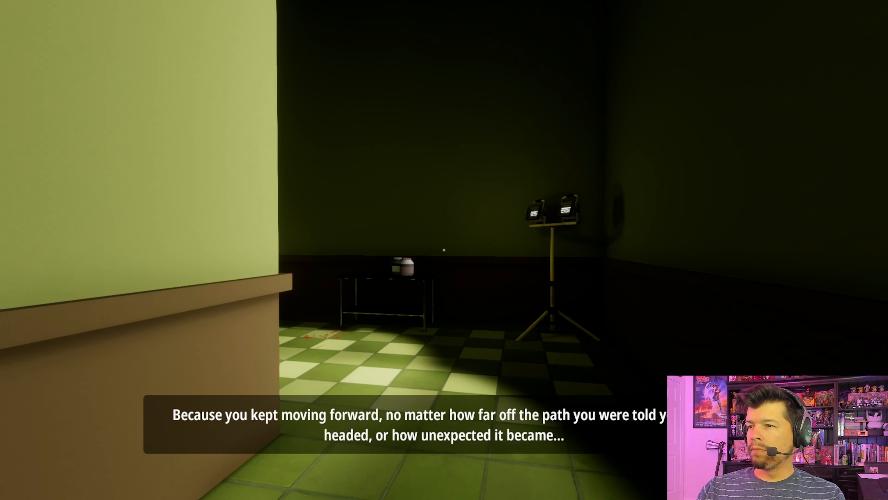
mouse_move(444, 250)
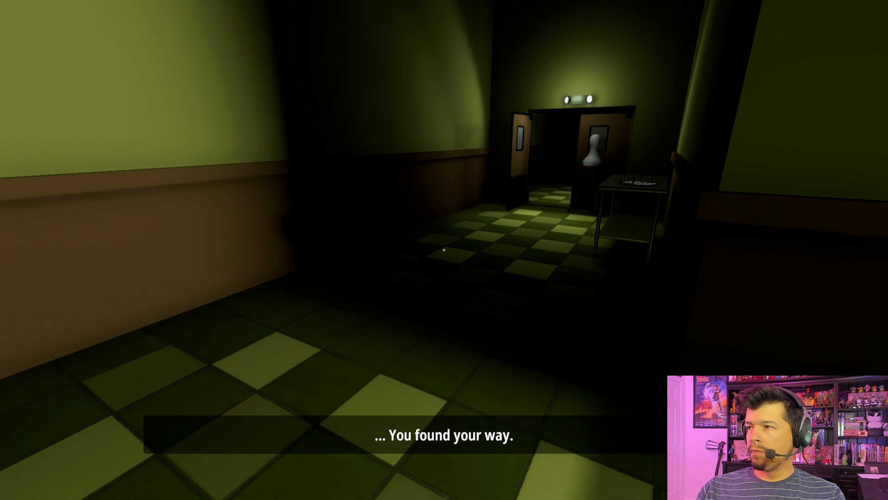
mouse_move(444, 250)
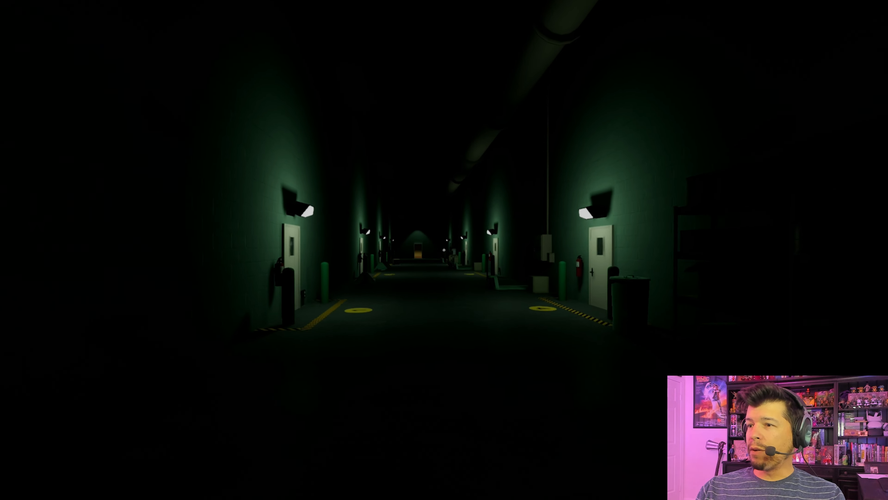
key(w)
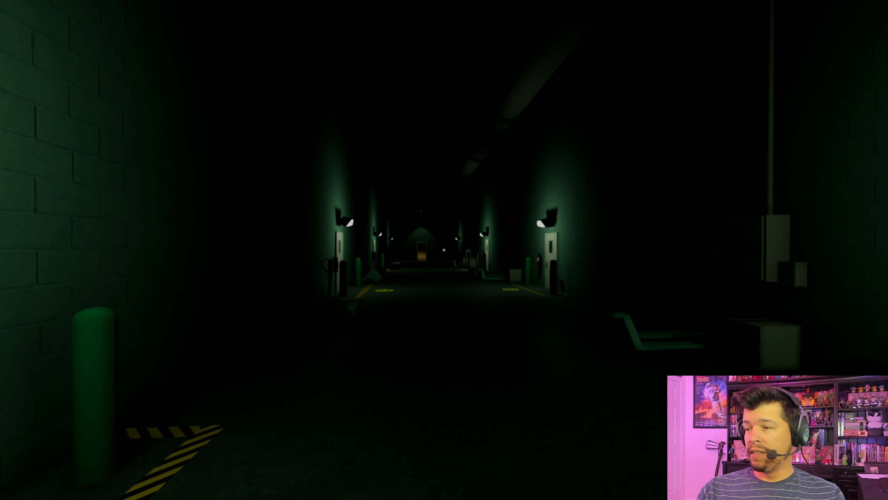
key(w)
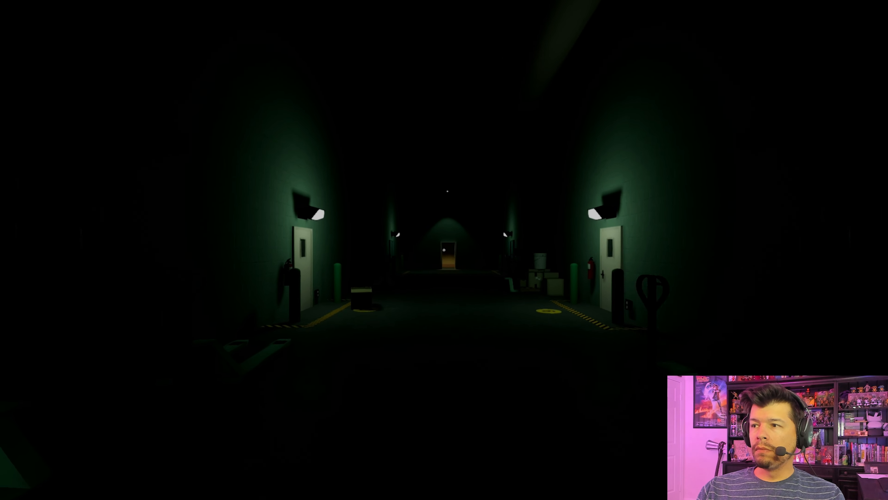
key(w)
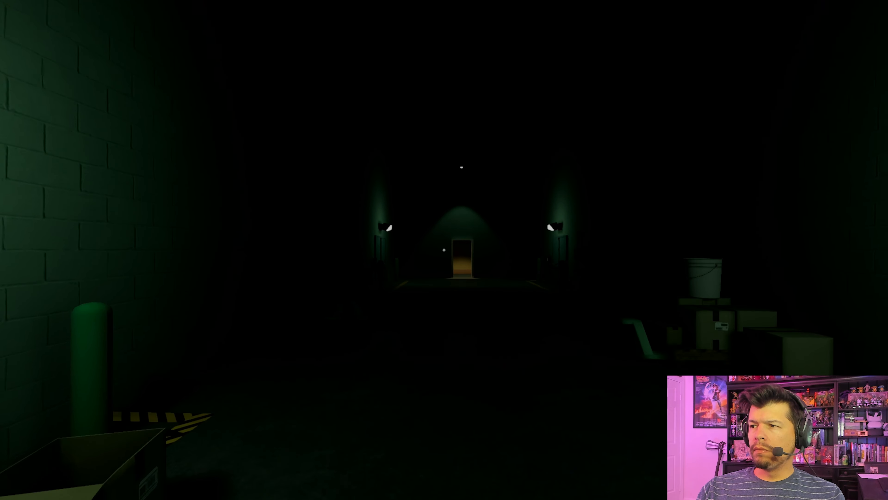
key(w)
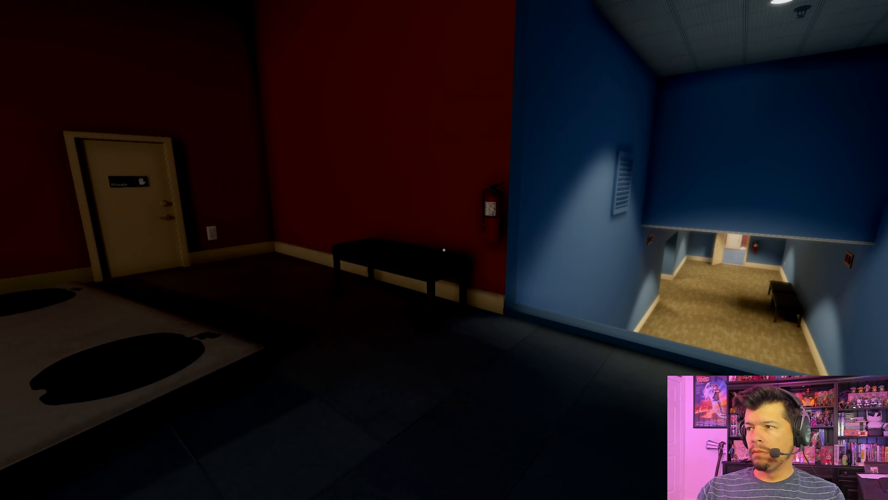
mouse_move(444, 250)
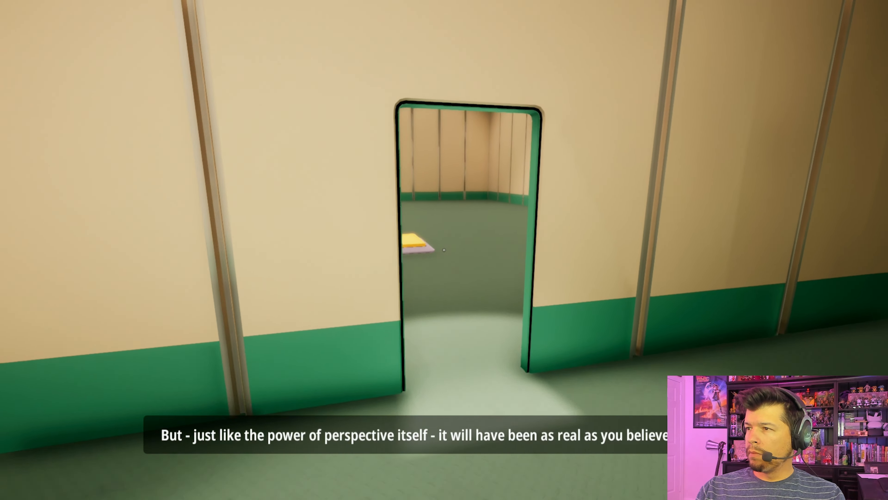
key(w)
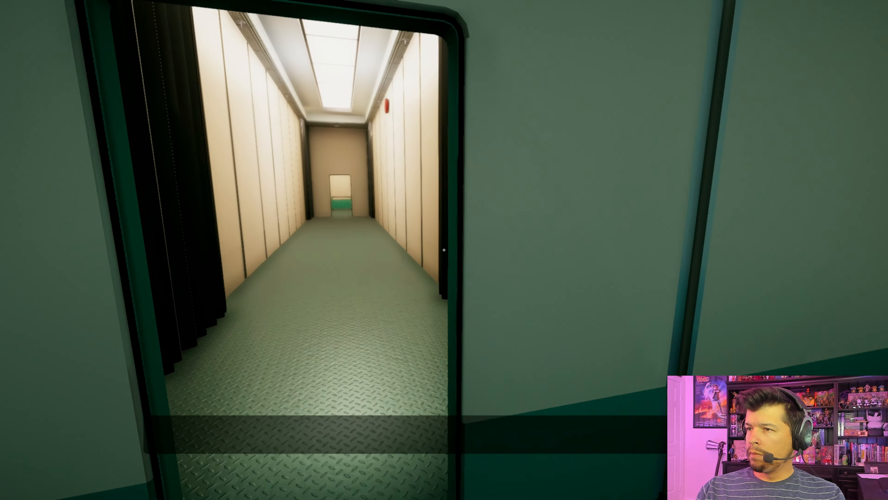
key(w)
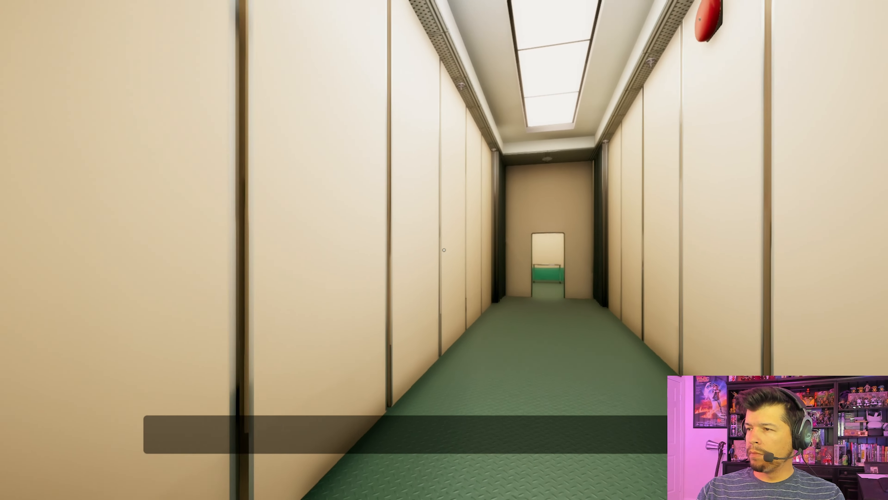